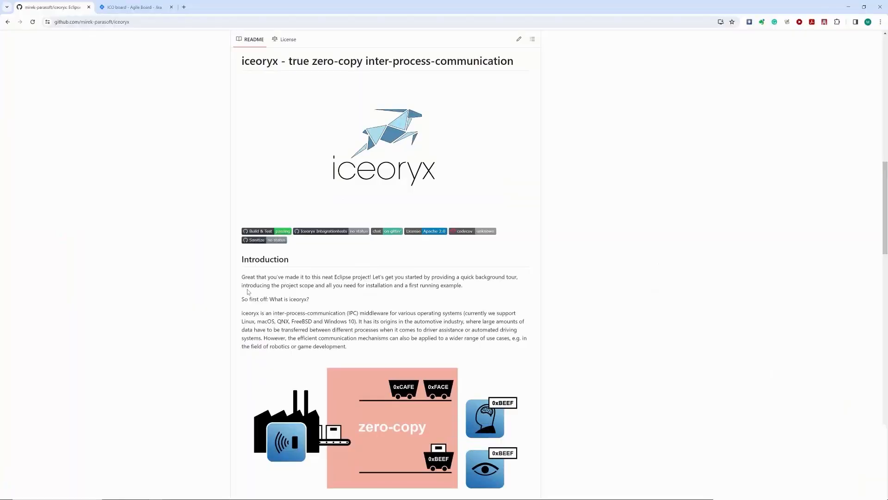
mouse_move(481, 168)
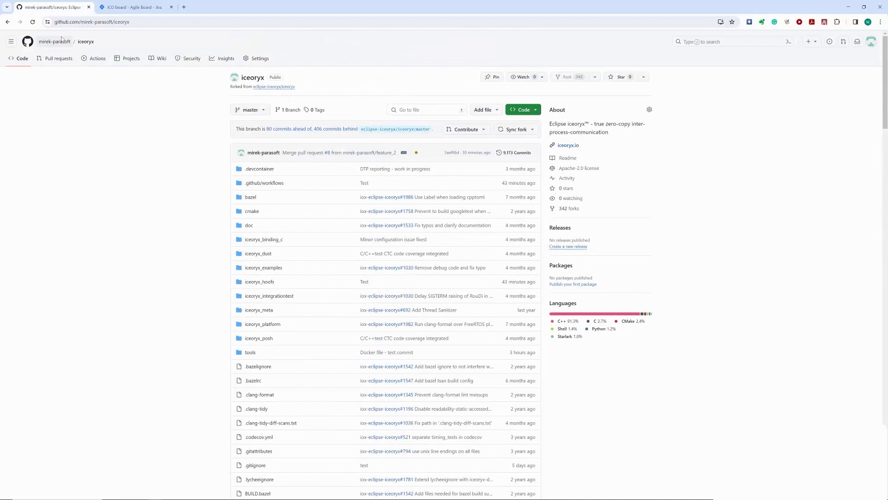
mouse_move(123, 175)
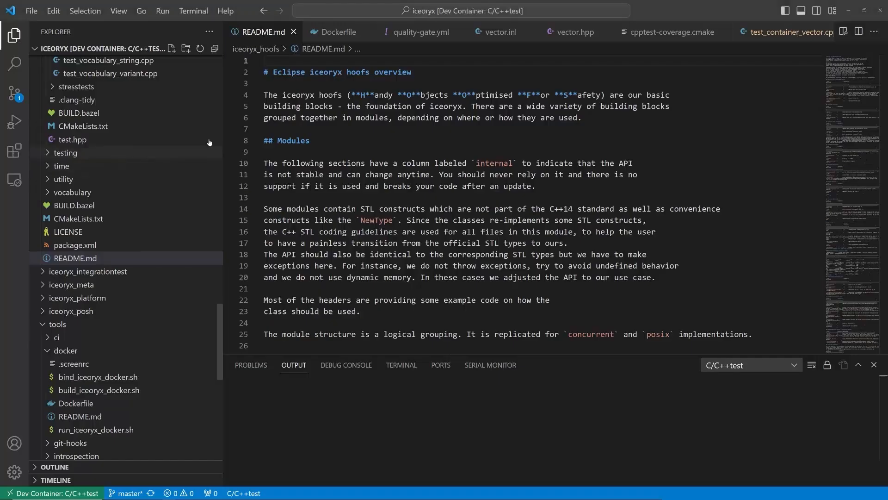
mouse_move(337, 31)
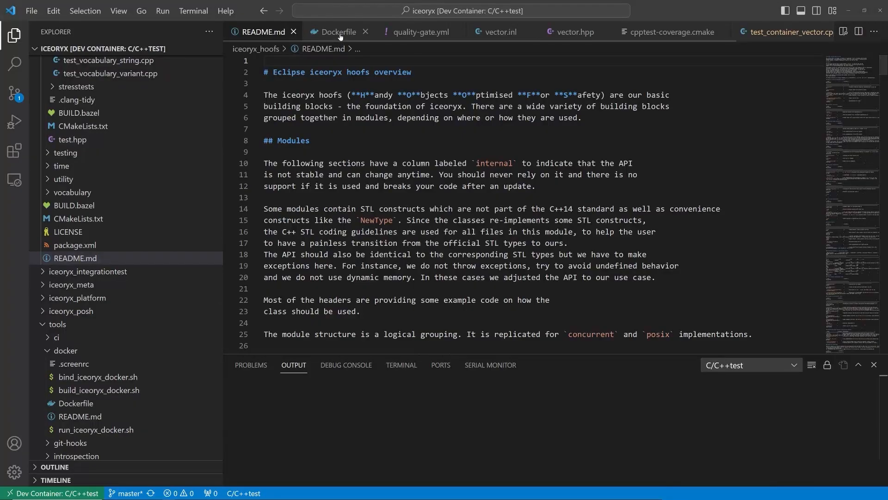
Review the Dockerfile's cpptest-coverage COPY step and the hoofs CMakeLists.txt coverage include.
click(337, 31)
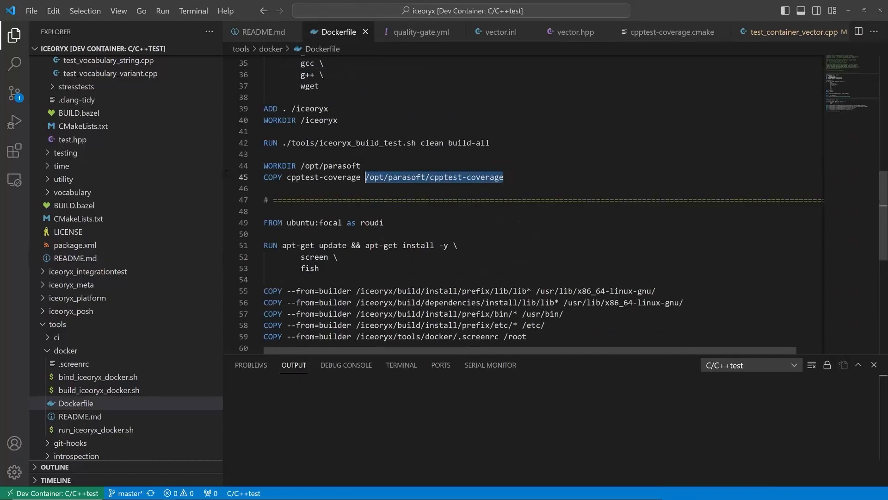
click(419, 31)
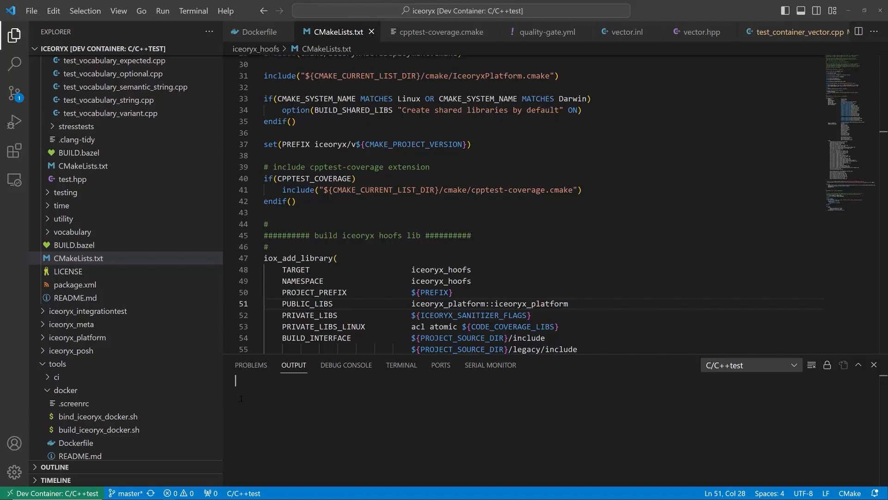
Highlight Dockerfile lines 44-45 copying C/C++test coverage into the image.
click(256, 31)
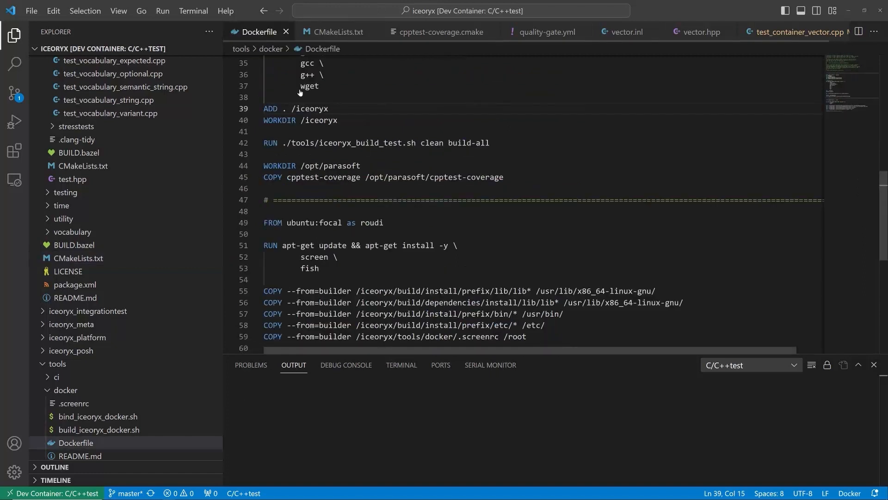
drag(264, 165, 503, 177)
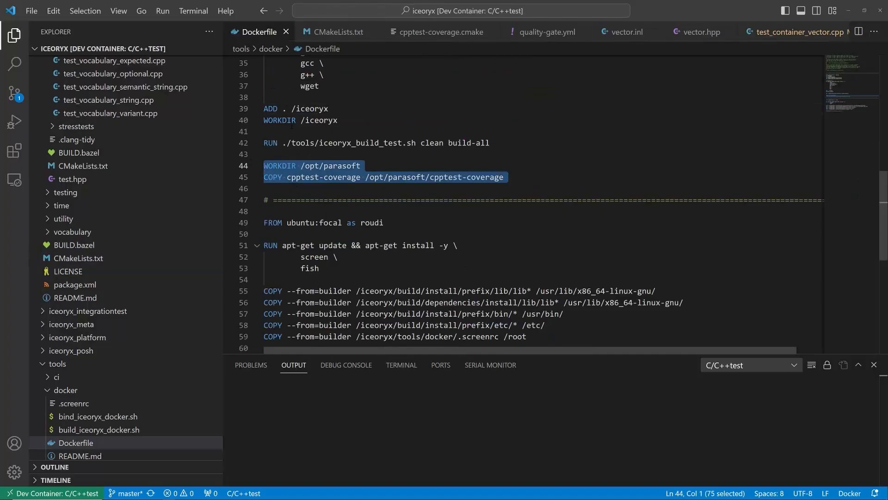
Highlight the CMakeLists.txt block (lines 39-42) including the cpptest-coverage extension.
click(337, 31)
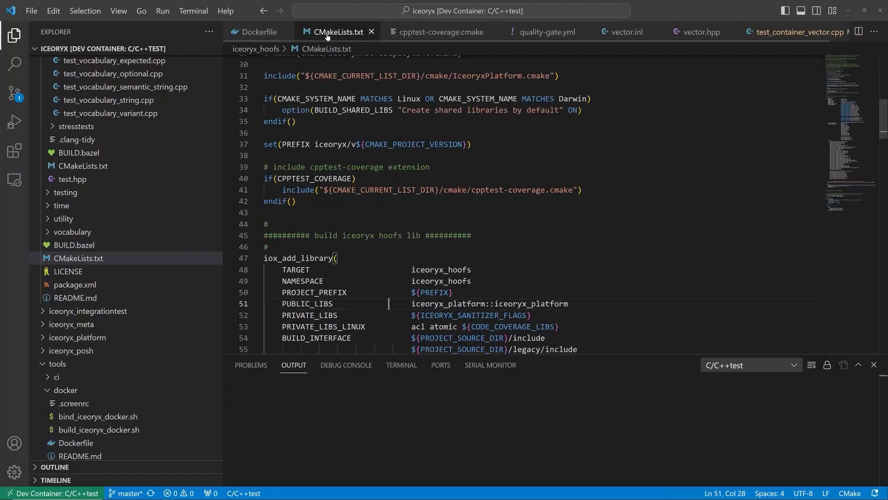
click(296, 201)
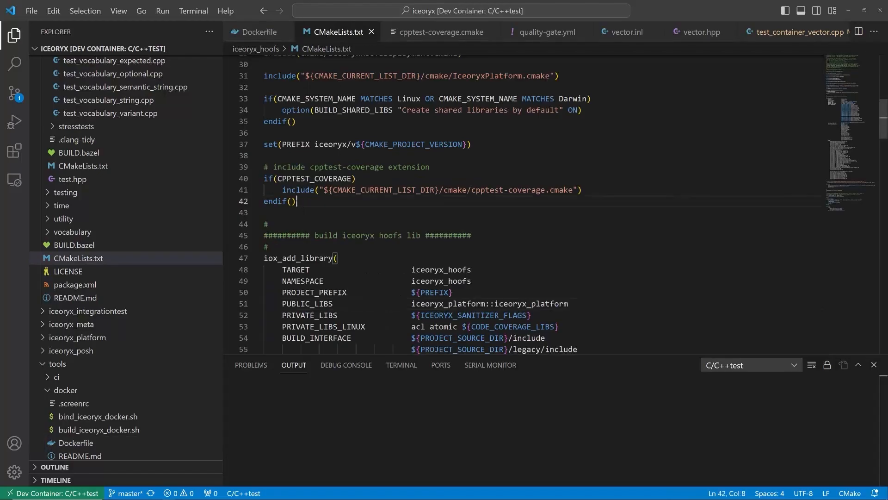
drag(263, 166, 296, 201)
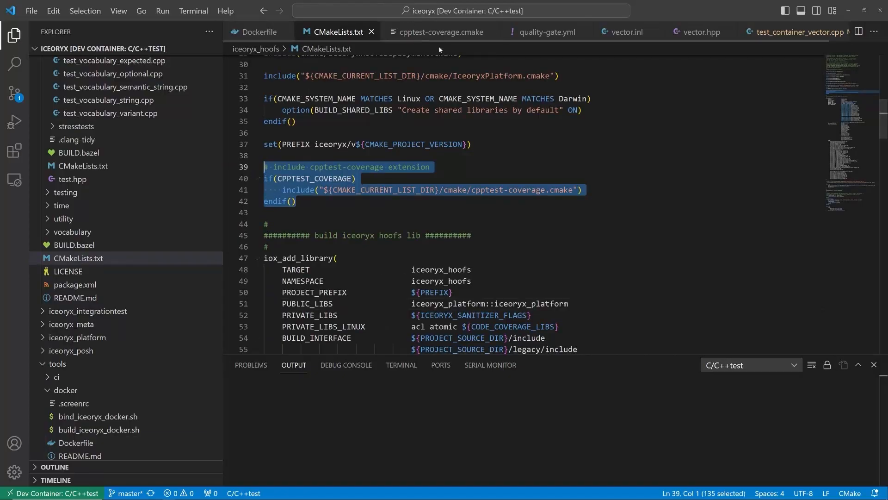
Review the cpptest-coverage.cmake configuration settings.
click(444, 32)
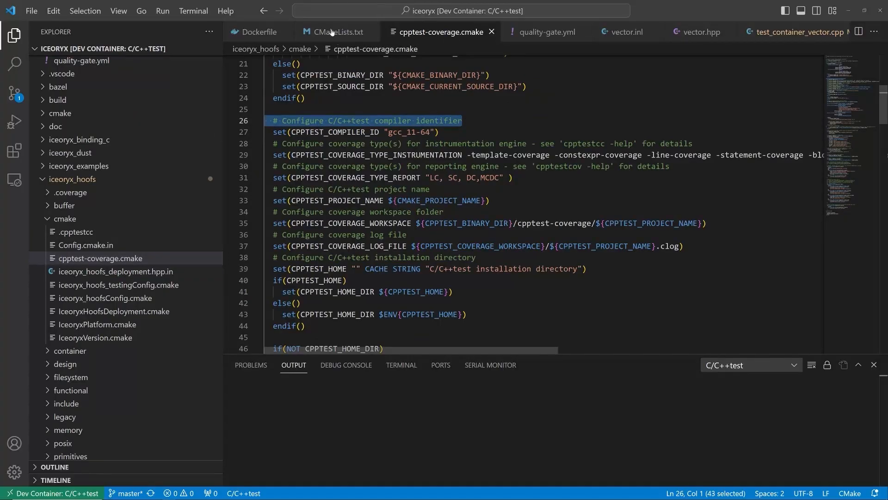
click(333, 32)
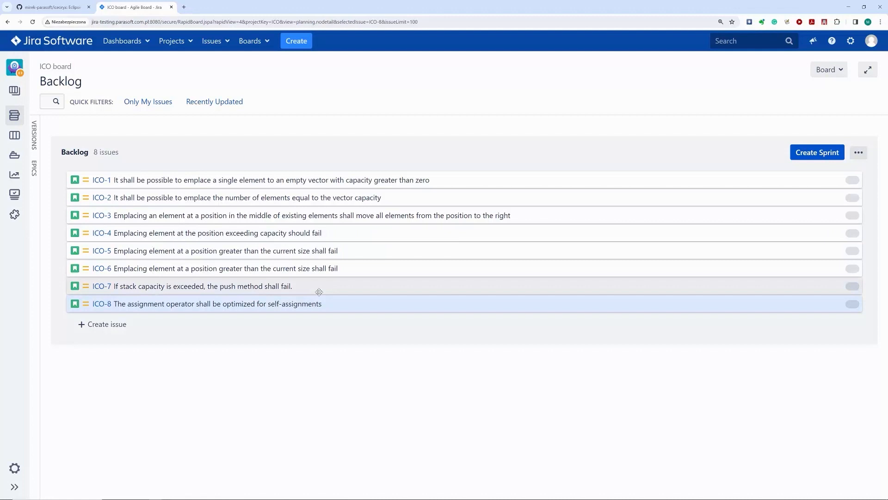
mouse_move(308, 335)
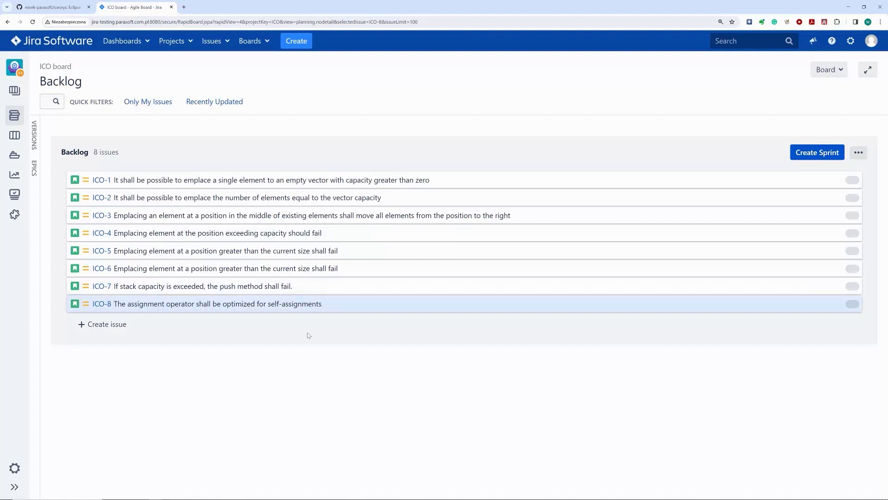
mouse_move(163, 202)
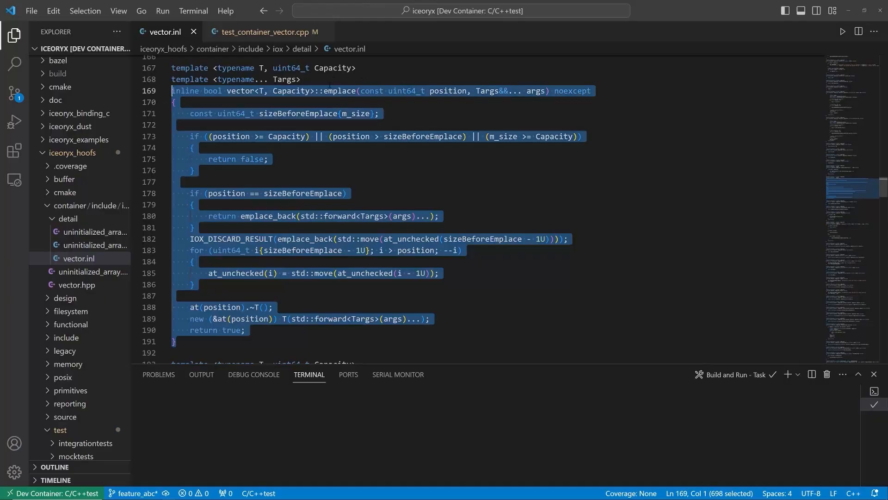
Inspect the two existing emplace tests and their ICO-1 RecordProperty line in test_container_vector.cpp.
click(261, 31)
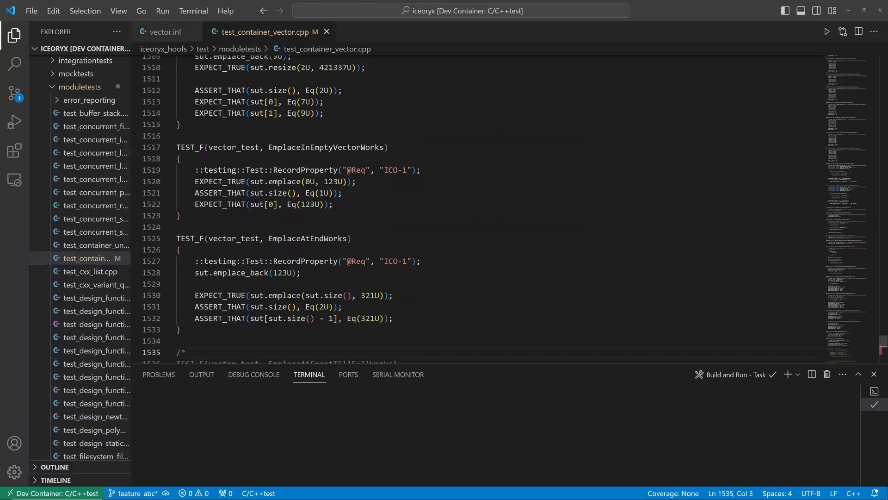
drag(178, 136, 178, 329)
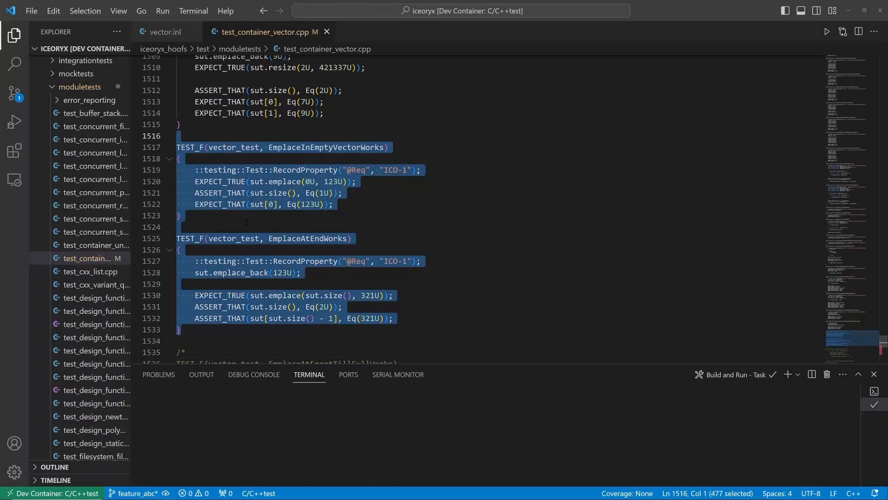
click(332, 204)
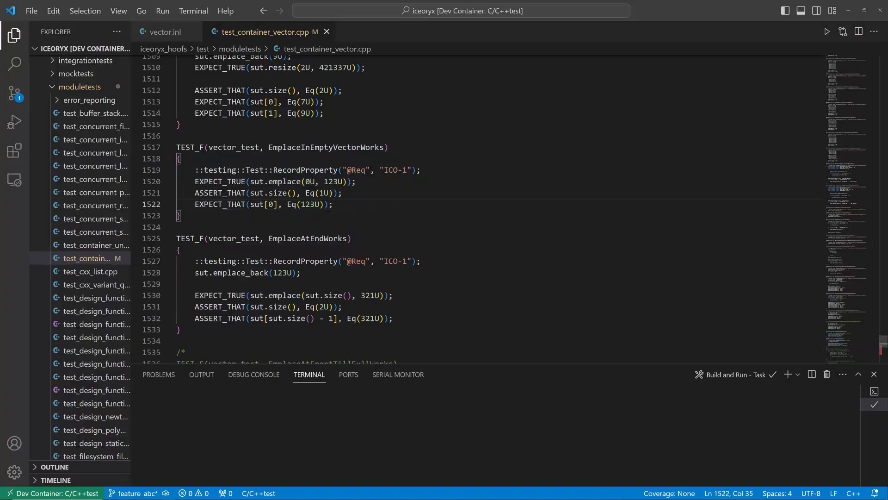
triple_click(306, 169)
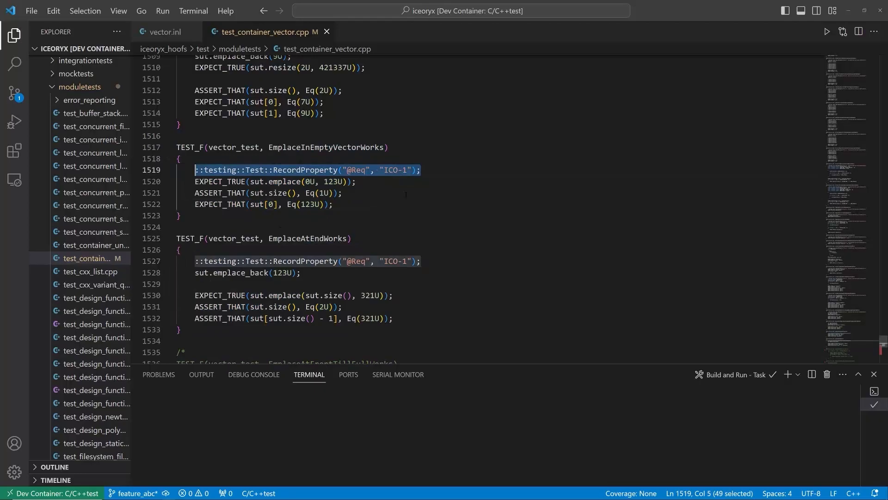
mouse_move(391, 186)
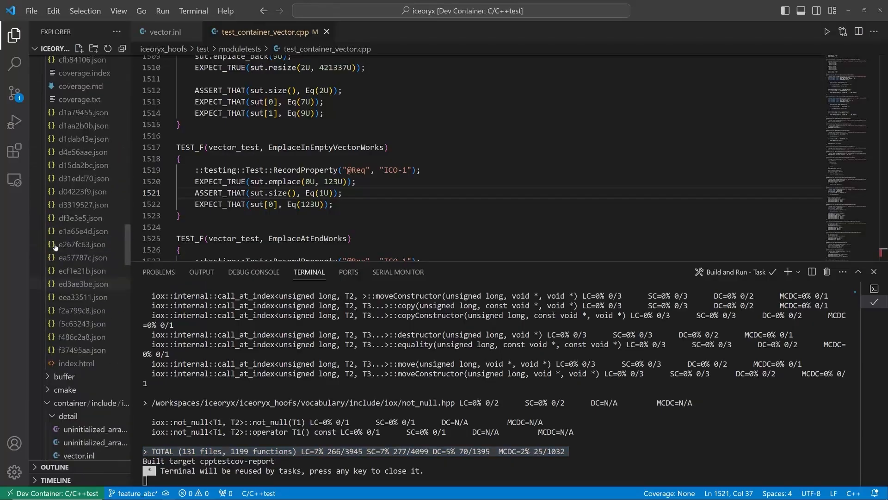
mouse_move(78, 104)
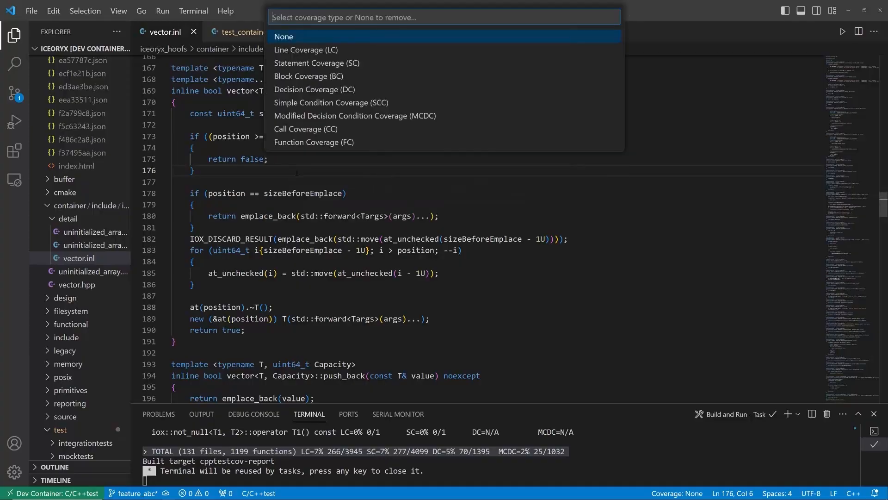
Show Line Coverage (LC) on emplace, then return to the commented-out tests in test_container_vector.cpp.
click(304, 50)
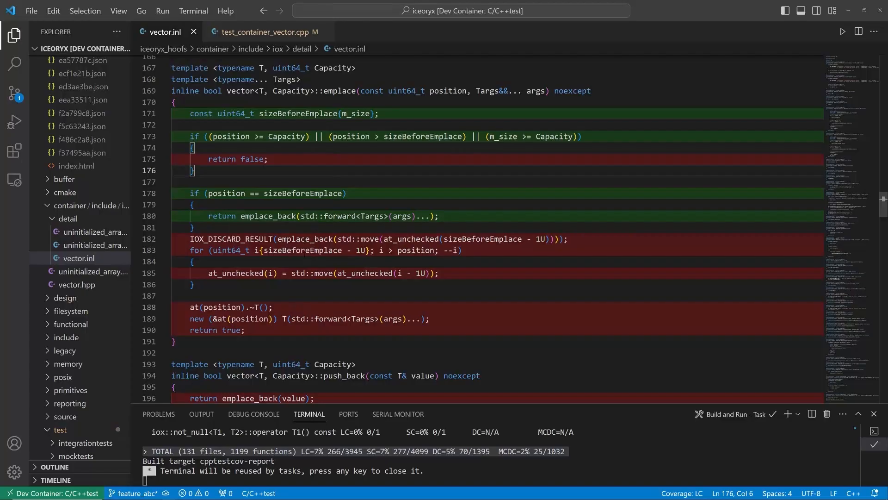
mouse_move(262, 51)
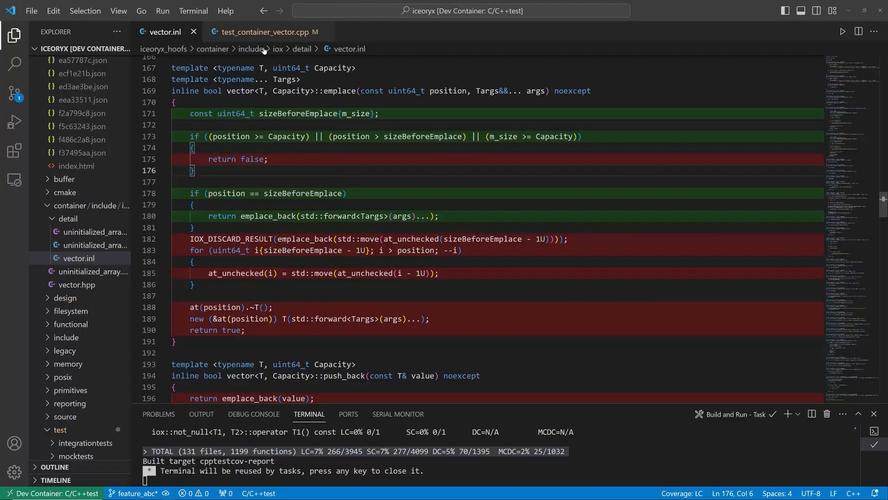
click(269, 31)
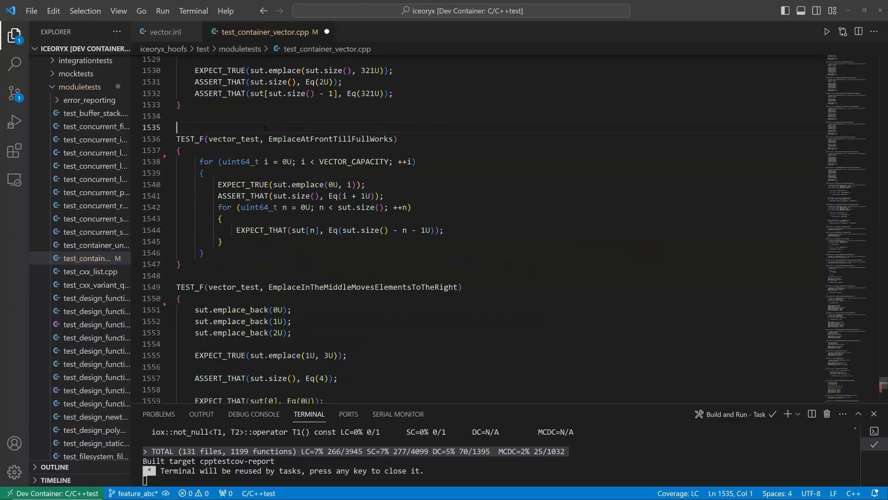
scroll(down, 3)
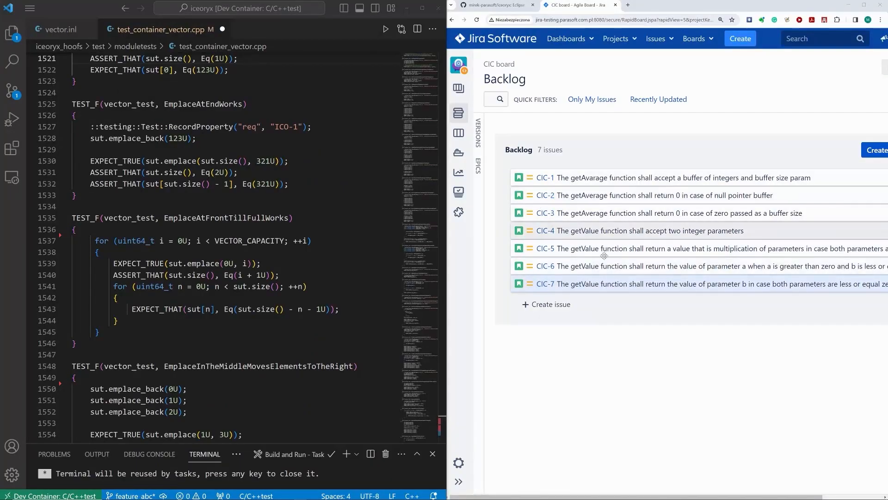
Tag the restored emplace tests with RecordProperty("req", "ICO-2") onward through ICO-5.
text(::testing::Test::RecordProperty("req", "ICO-2");)
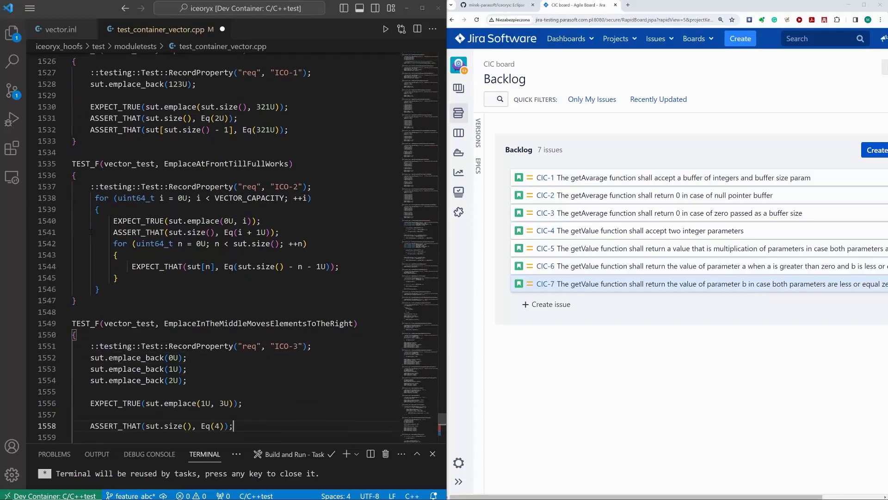
scroll(down, 3)
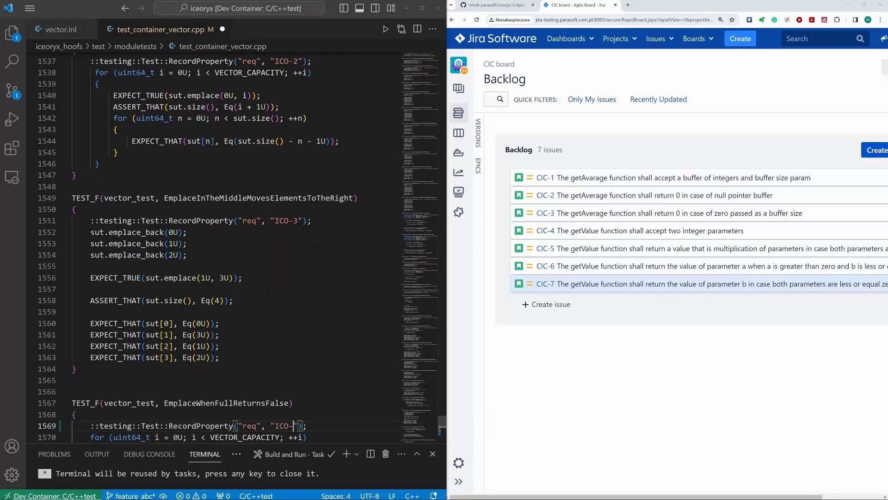
scroll(down, 3)
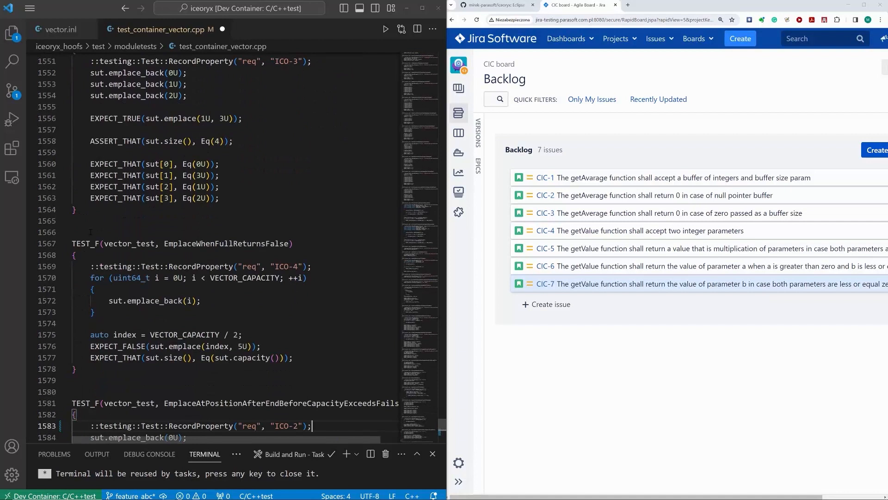
scroll(down, 3)
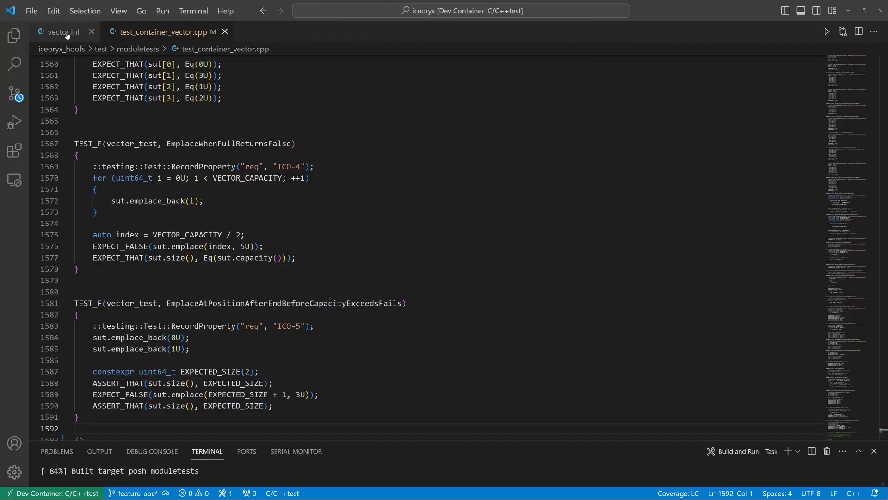
Check emplace coverage, then commit test_container_vector.cpp with message 'Functionality implemented'.
click(61, 32)
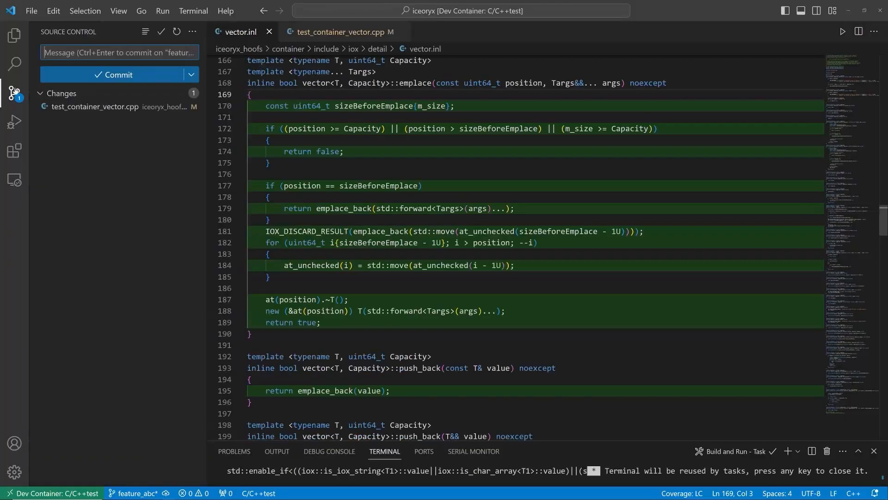
text(Functionality i)
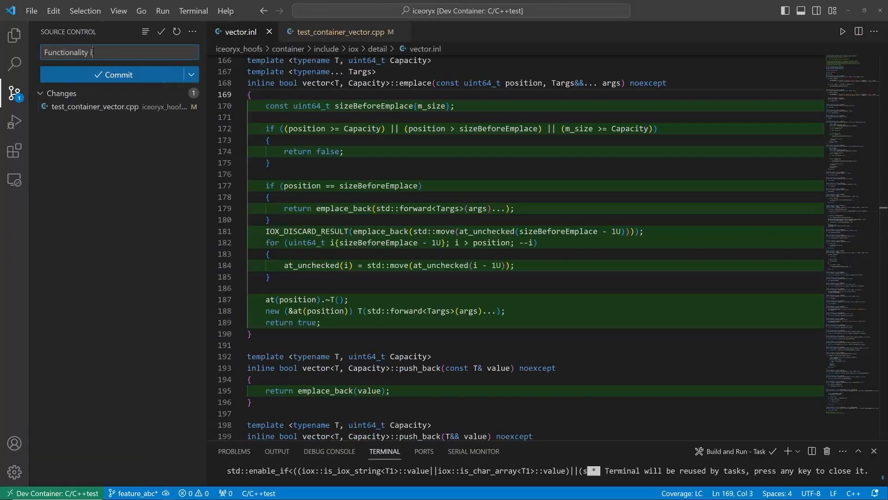
text(mplemented)
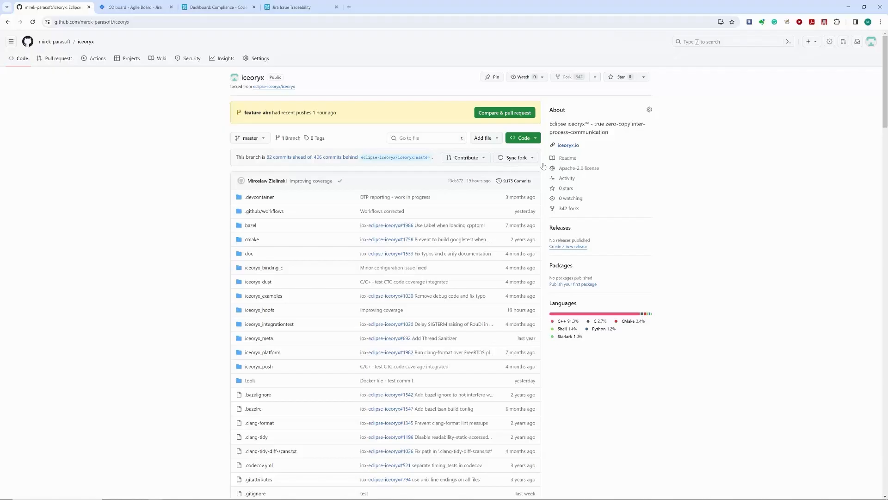
Create the pull request 'Functionality implemented' from feature_abc into master.
click(503, 112)
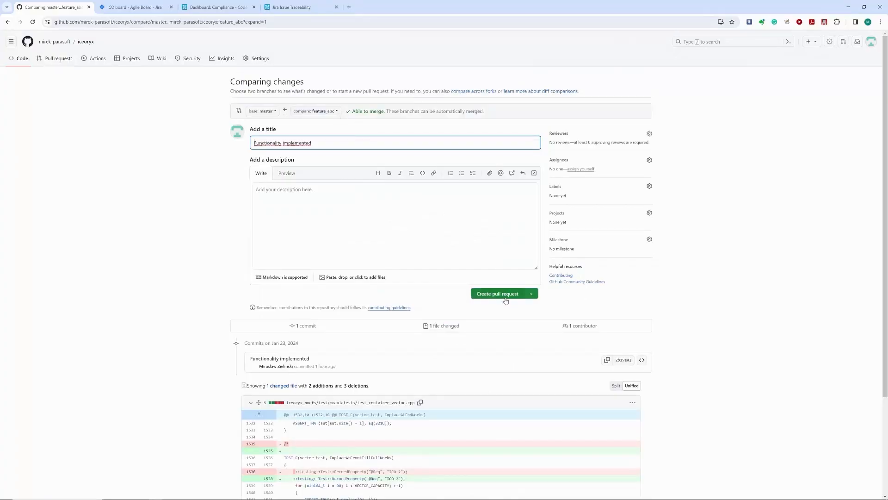
click(496, 293)
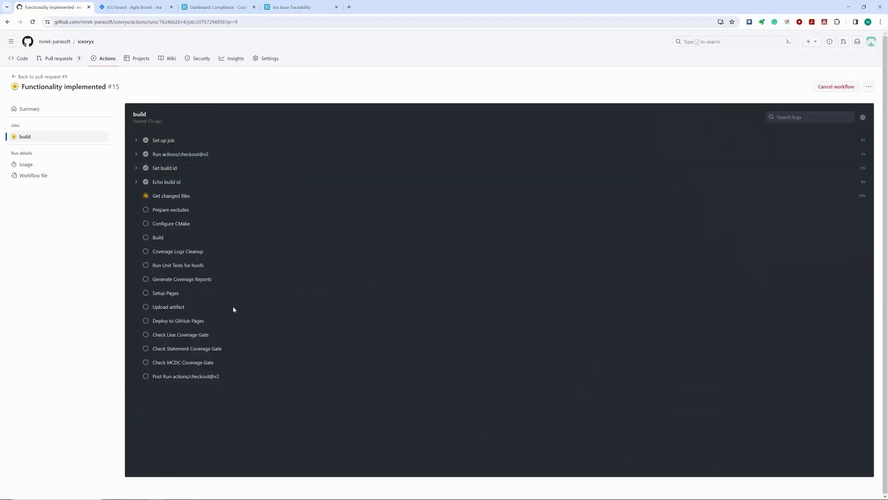
mouse_move(165, 330)
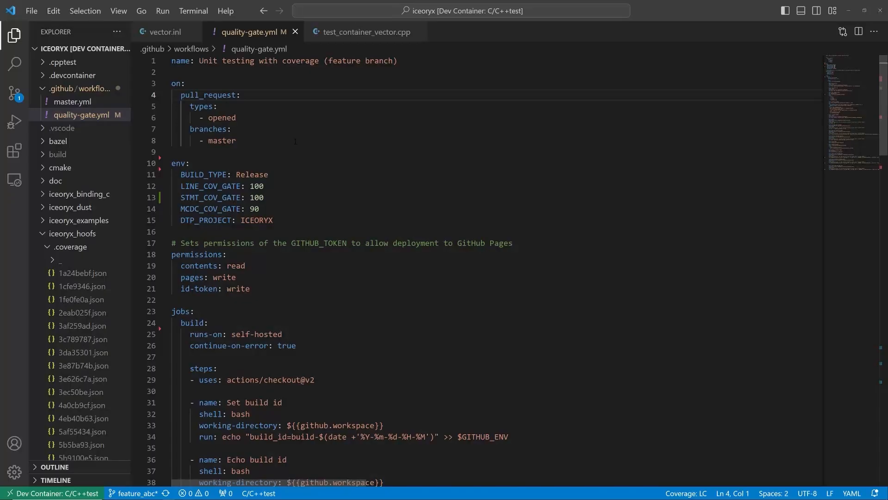
scroll(down, 3)
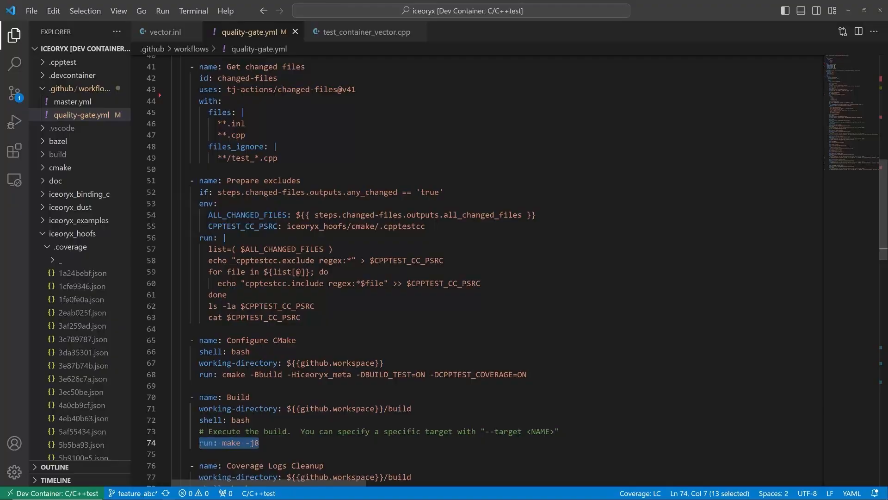
scroll(down, 3)
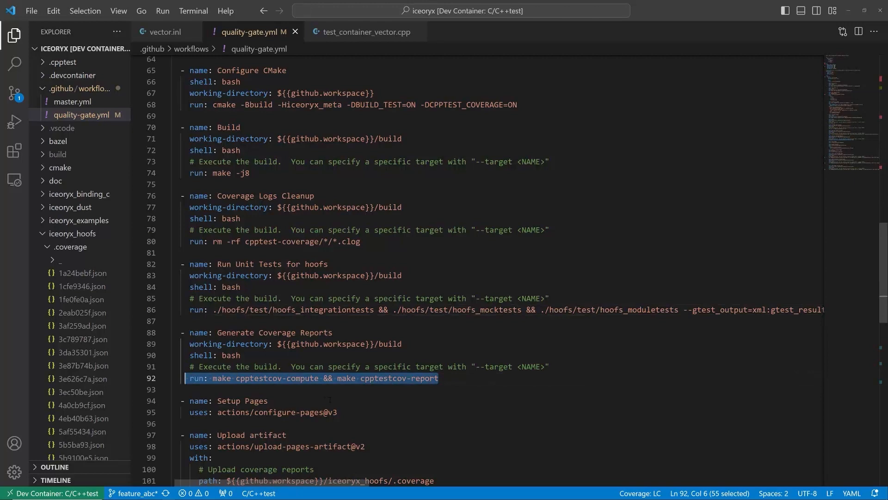
scroll(down, 3)
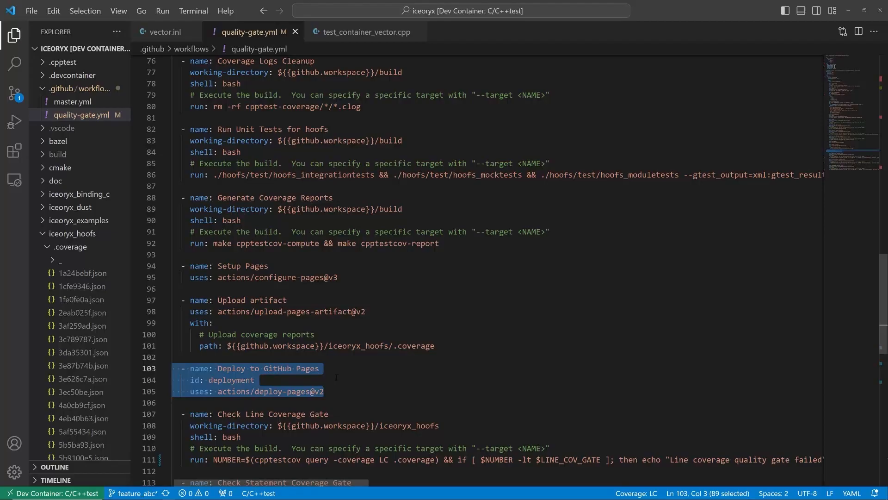
scroll(down, 3)
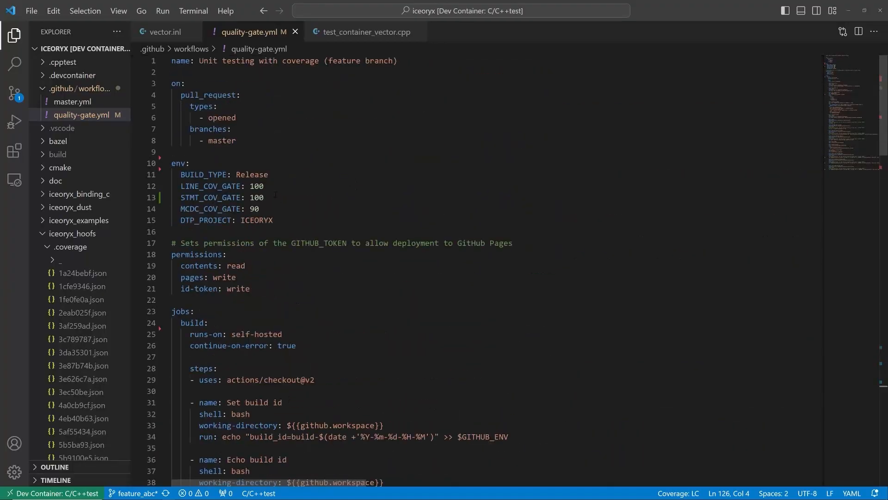
click(259, 208)
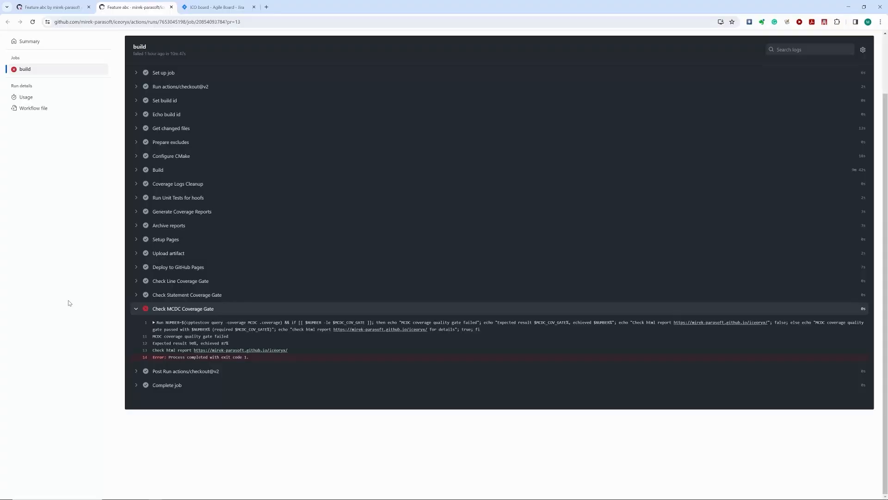
Review the failed coverage gate log showing 87% MCDC achieved versus 90% expected.
click(181, 280)
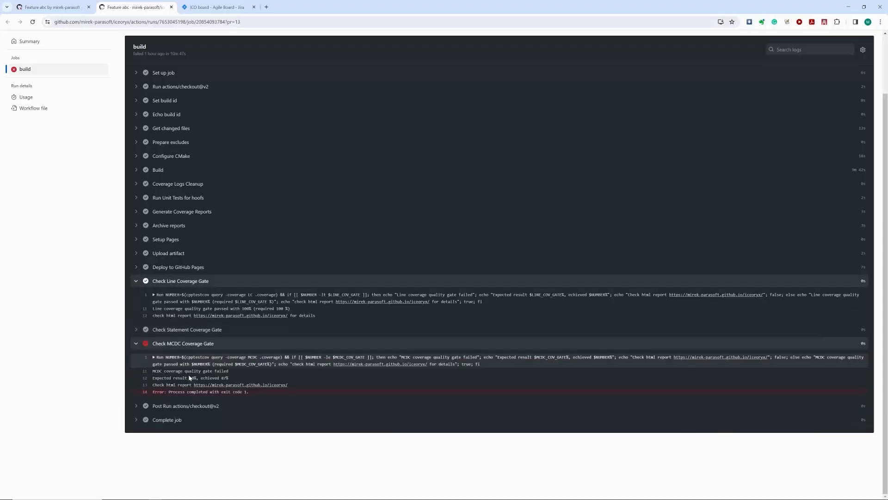
drag(173, 377, 221, 377)
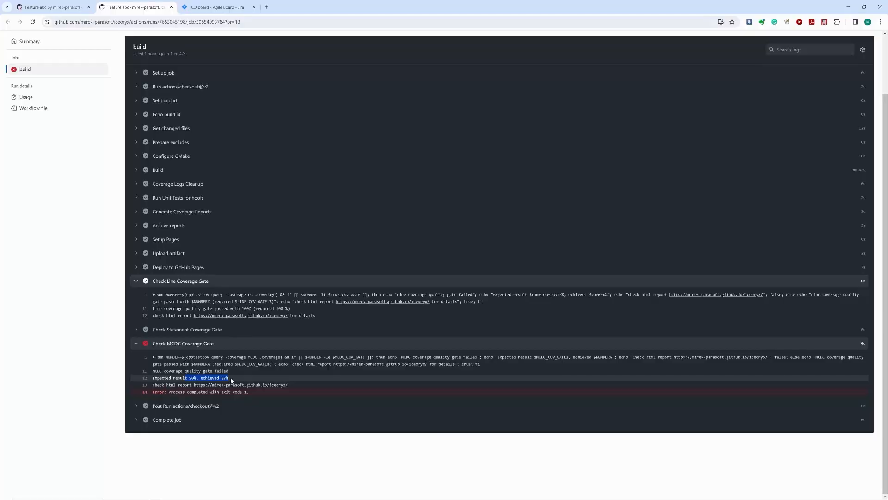
Open the html C/C++test coverage report and drill down to vector.inl at 87% MC/DC.
click(241, 384)
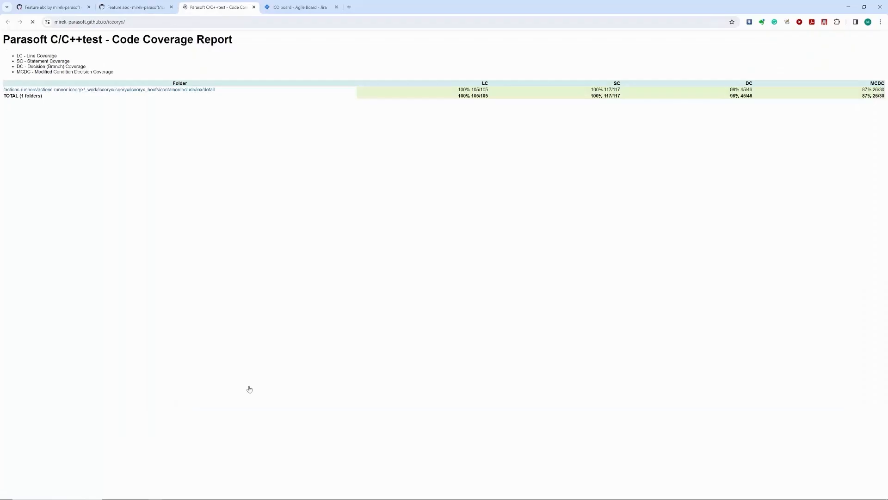
click(107, 89)
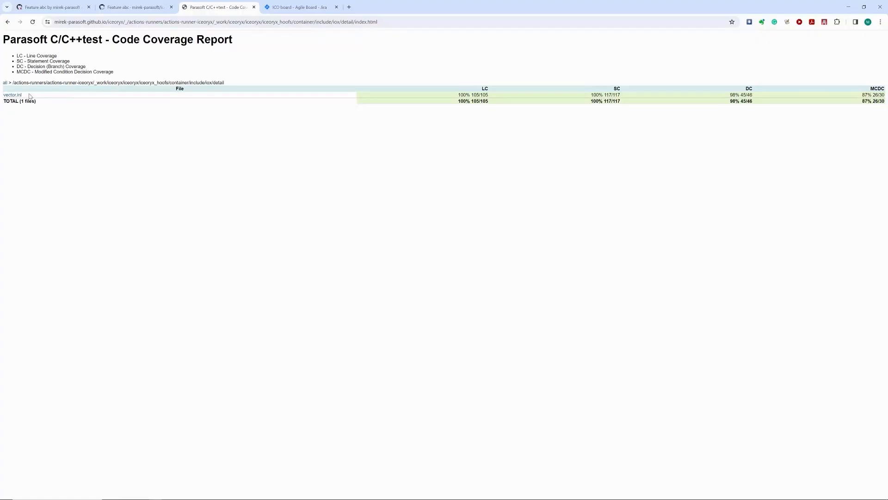
click(12, 94)
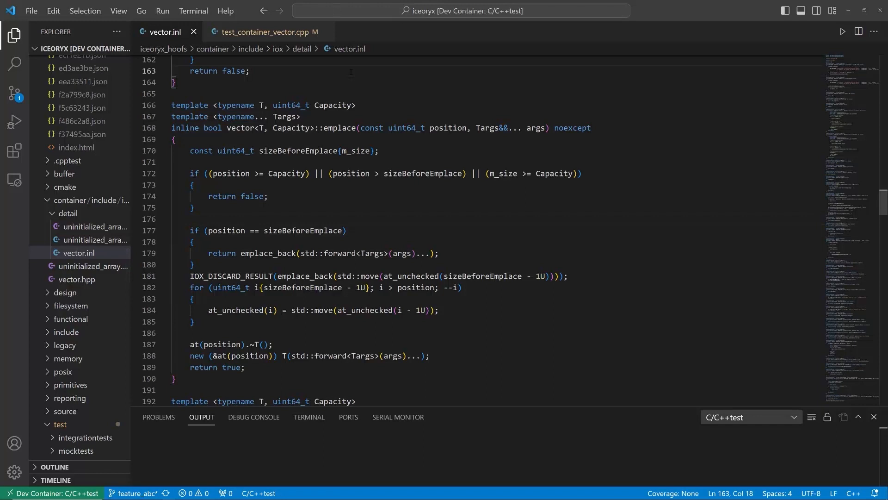
key(Ctrl+Shift+P)
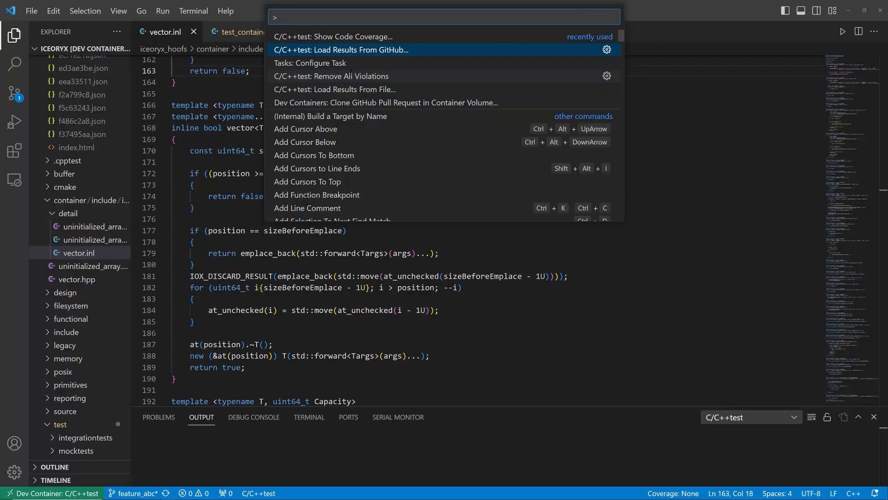
Load the CpptestReports workflow artifact and overlay Modified Decision Condition Coverage on vector.inl.
click(340, 50)
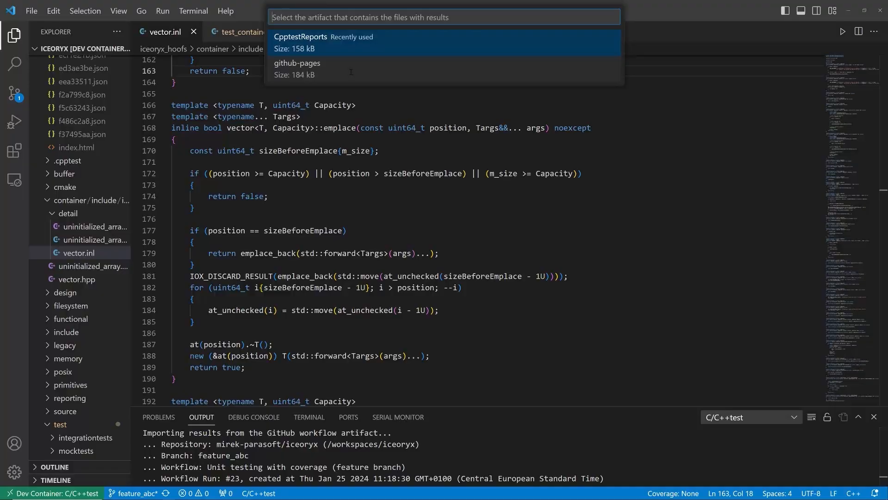
click(324, 41)
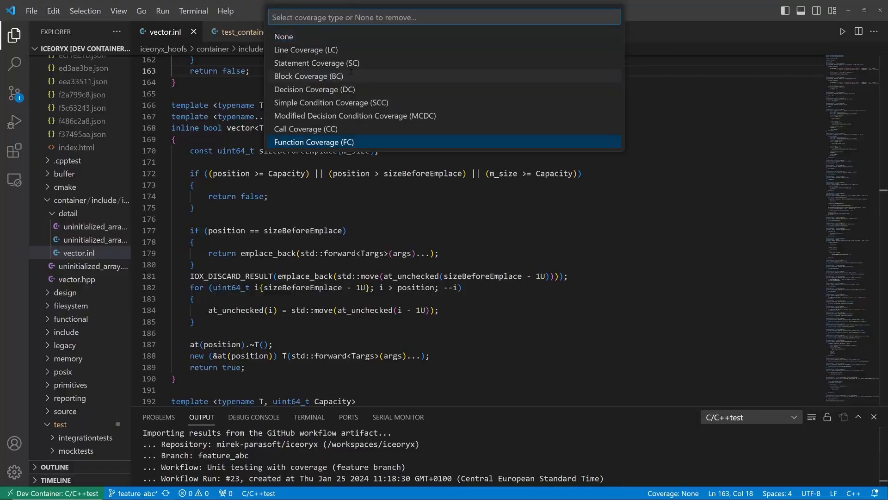
mouse_move(355, 116)
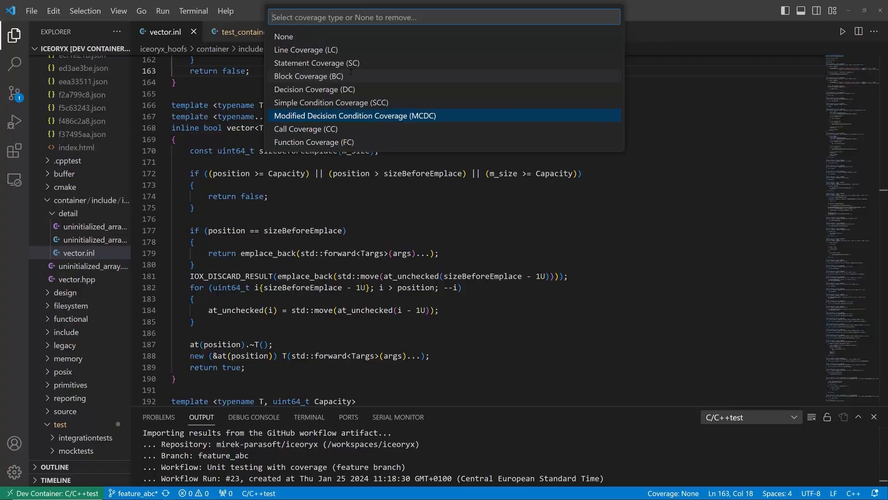
click(354, 116)
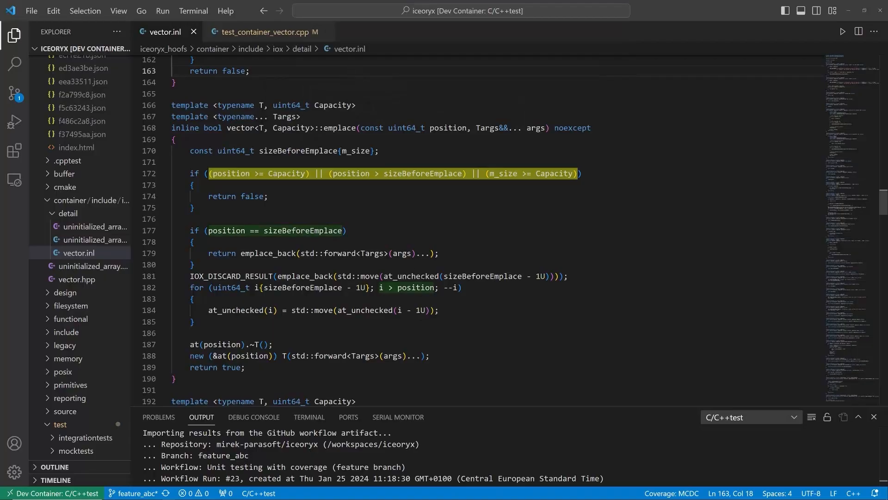
click(233, 175)
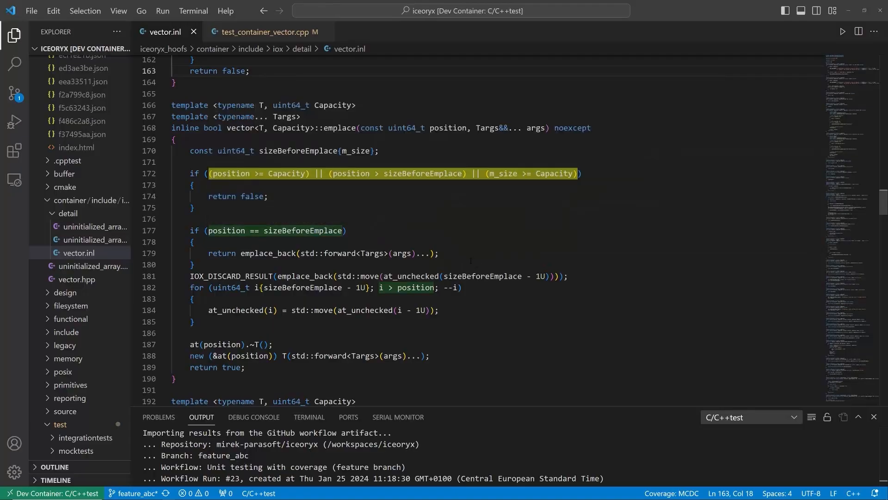
mouse_move(405, 173)
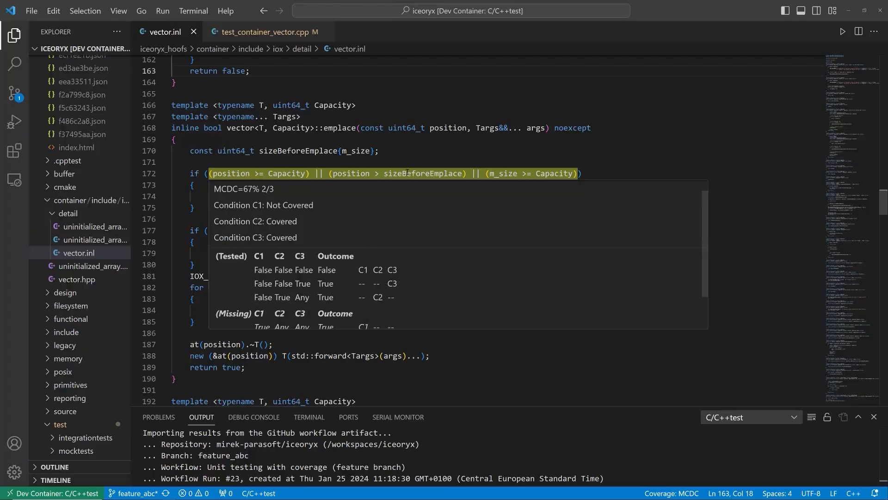
mouse_move(275, 194)
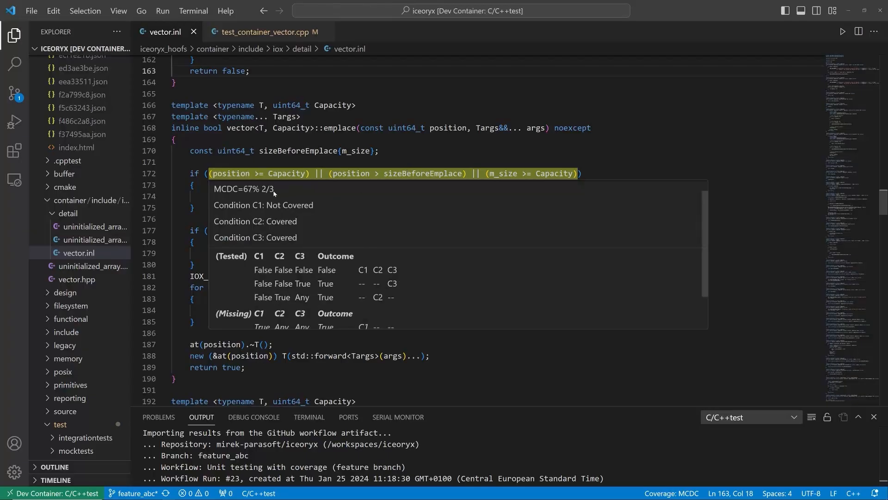
mouse_move(390, 299)
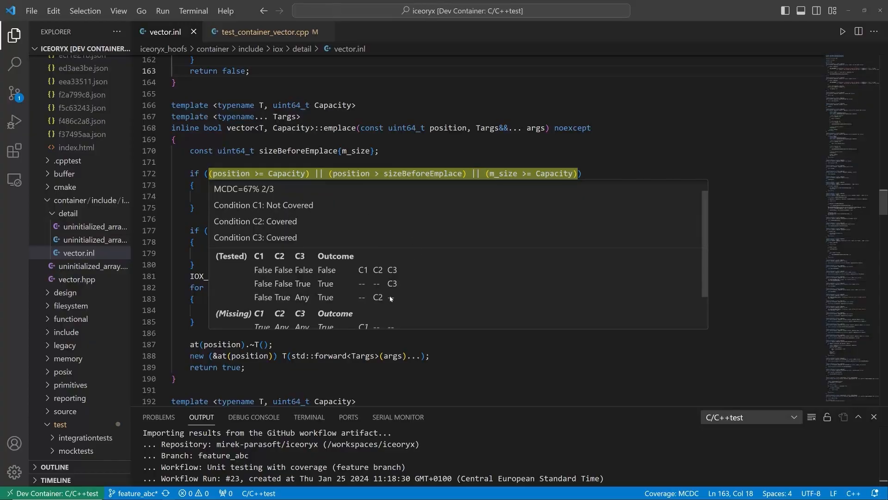
mouse_move(344, 264)
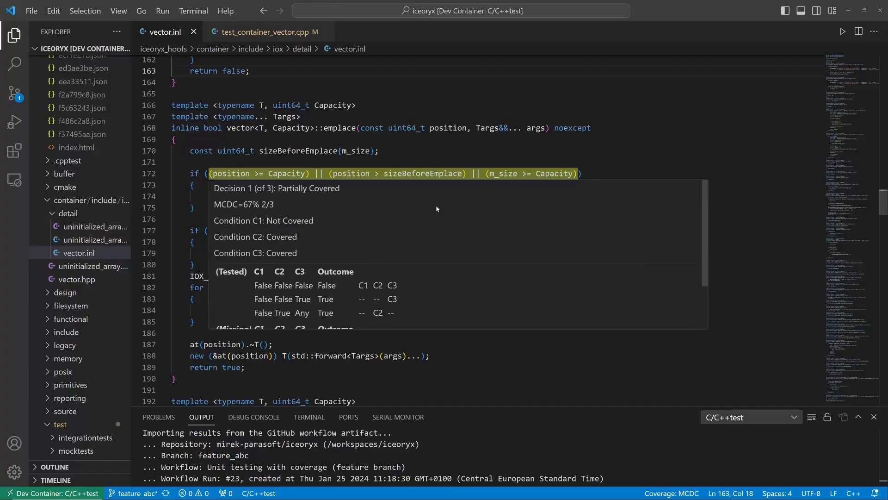
mouse_move(246, 207)
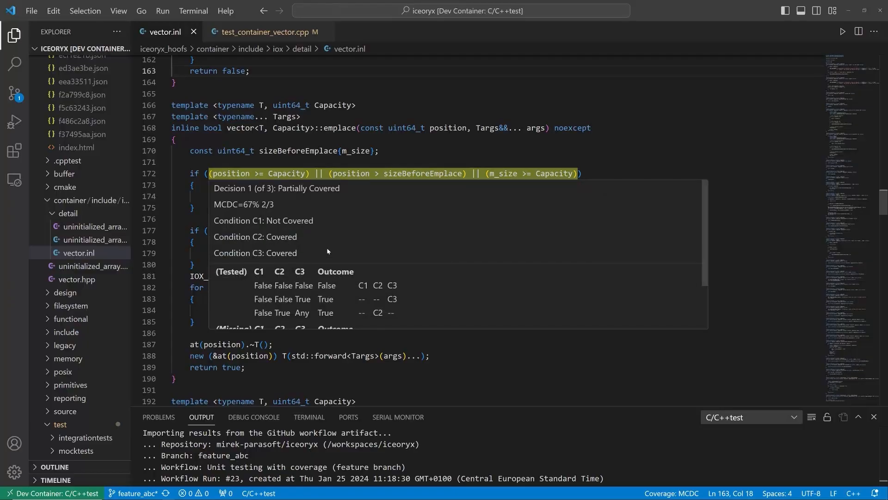
mouse_move(272, 221)
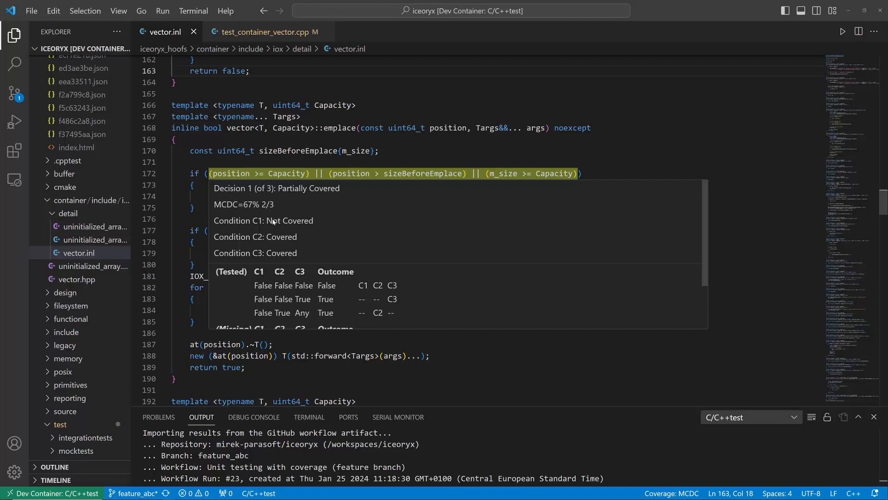
mouse_move(315, 223)
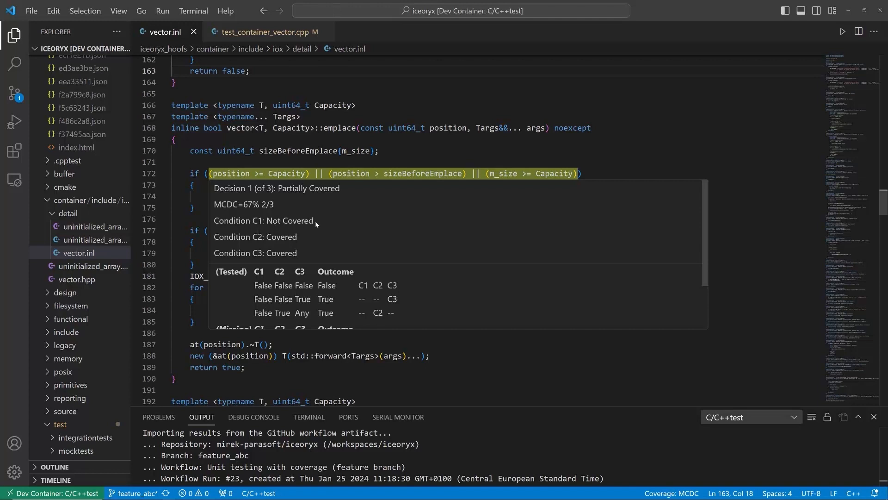
scroll(down, 3)
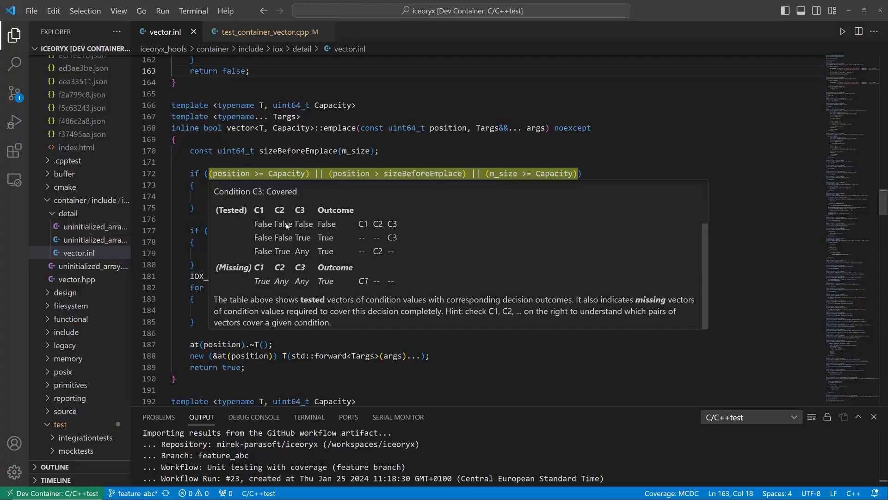
mouse_move(328, 229)
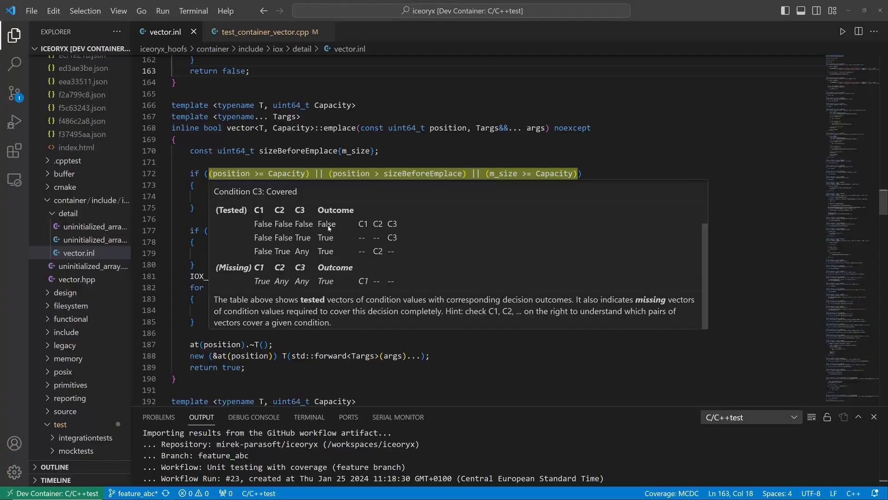
mouse_move(229, 236)
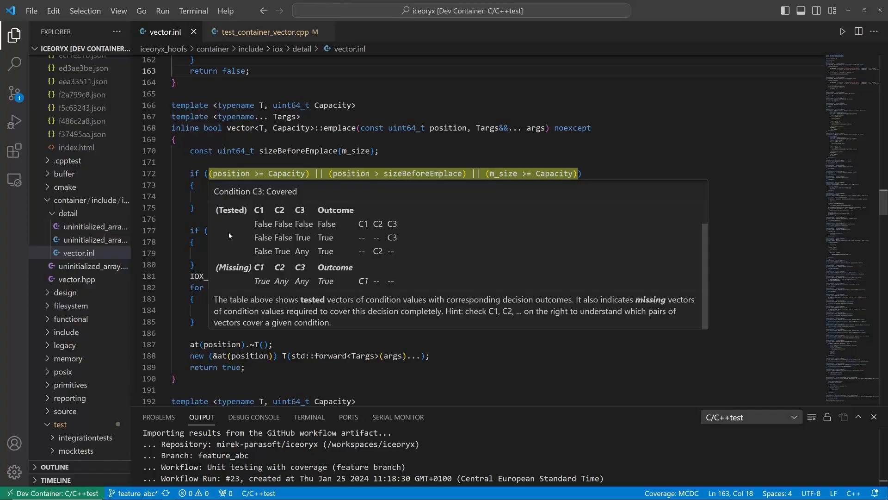
mouse_move(270, 281)
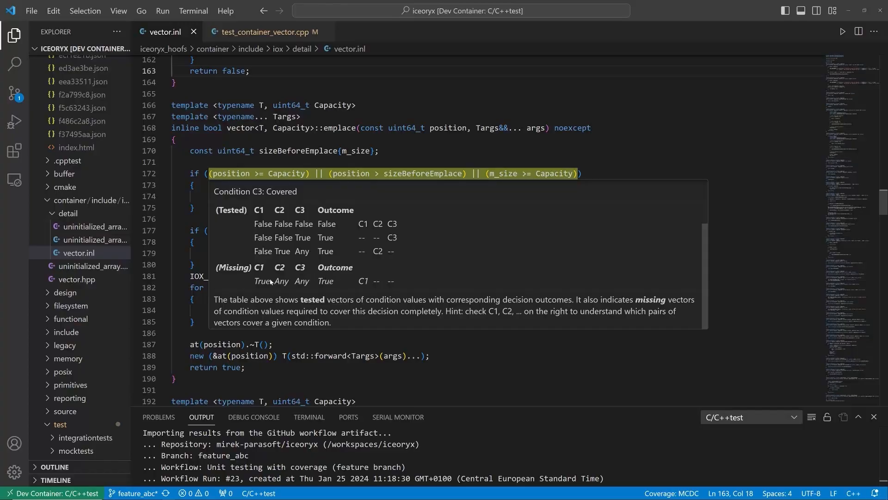
mouse_move(266, 282)
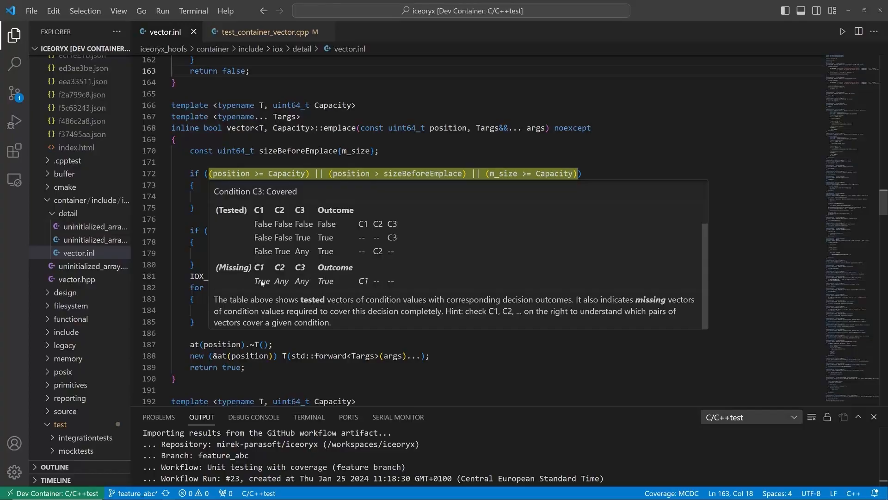
mouse_move(234, 283)
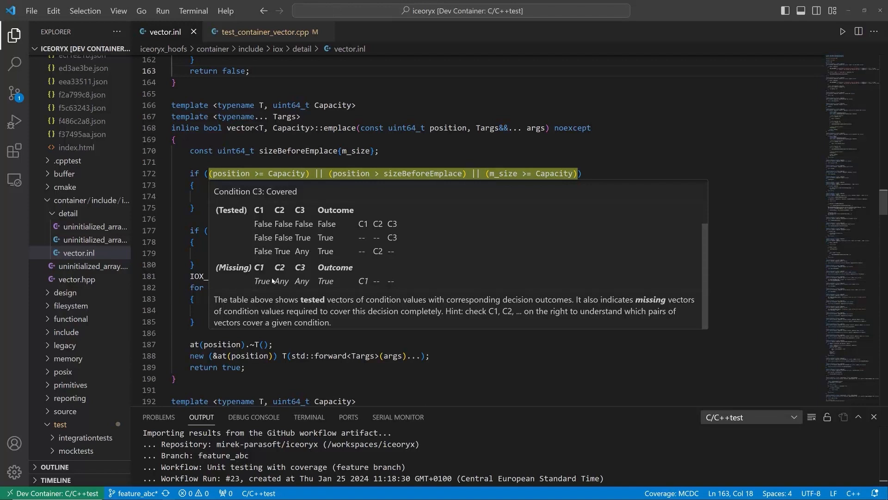
mouse_move(234, 288)
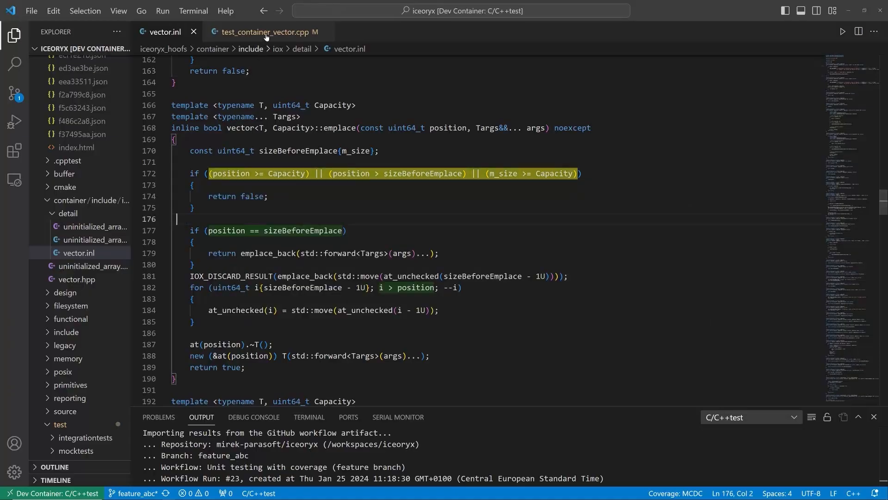
click(267, 32)
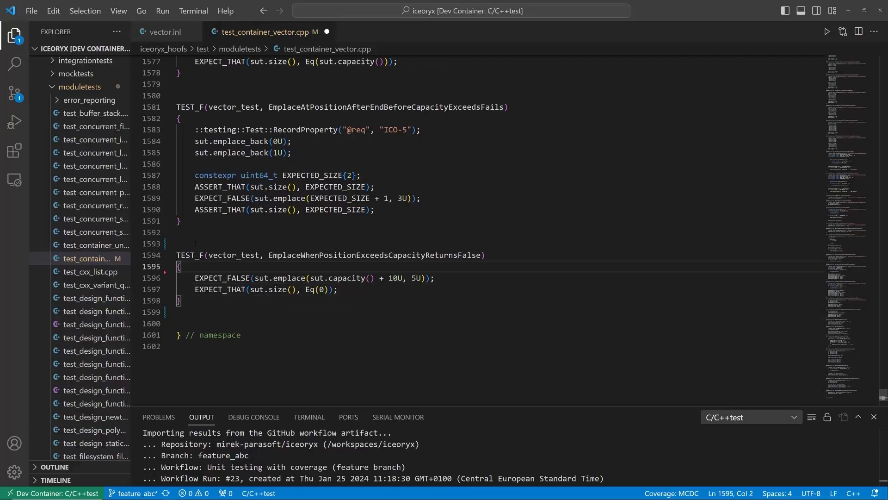
key(Enter)
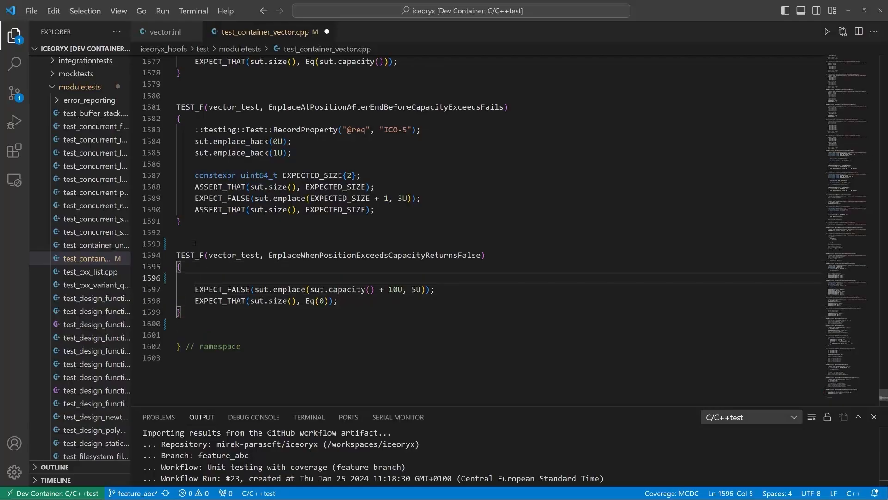
text(::testing::Test::RecordProperty("@req", "ICO-7");)
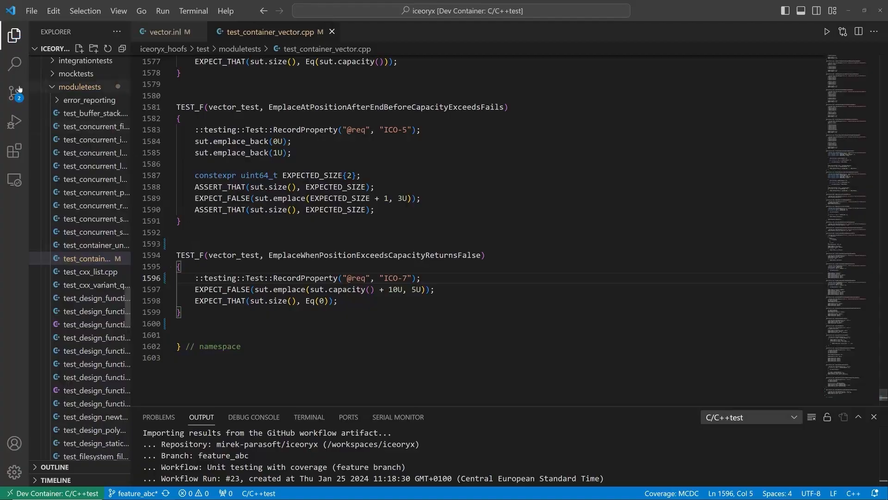
Commit the vector.inl and test changes with the message "Testing improved".
click(14, 92)
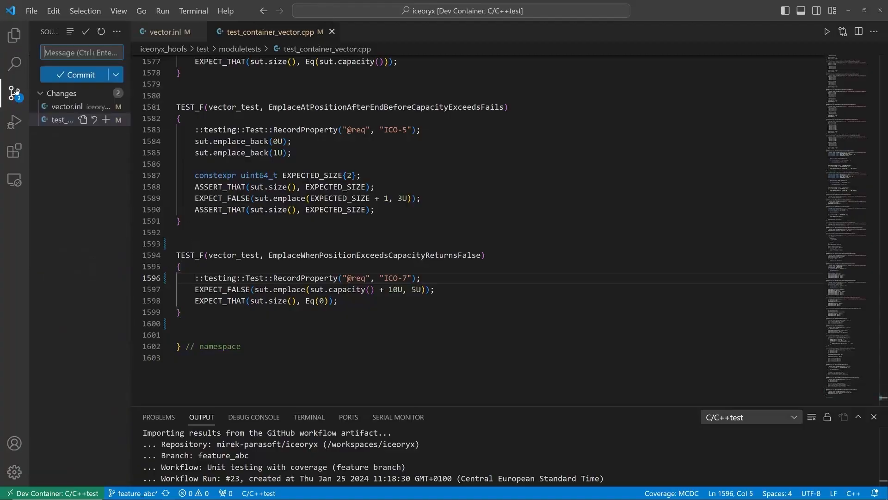
text(Testing improve)
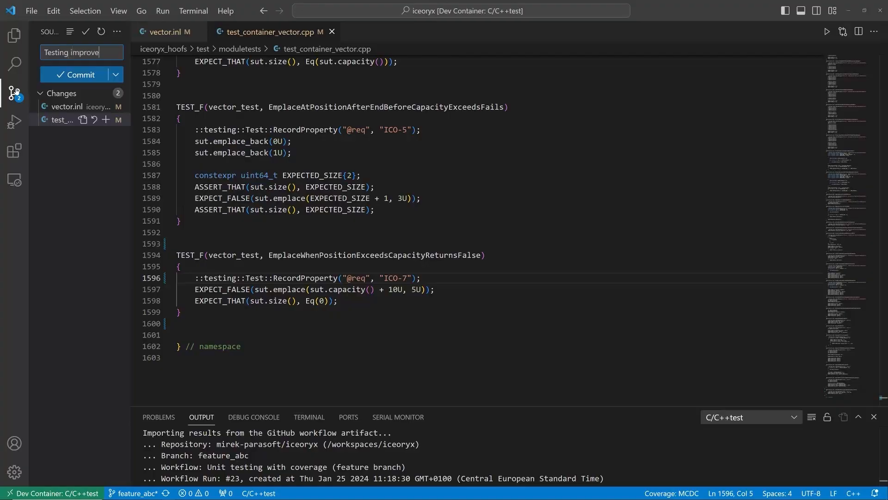
click(77, 74)
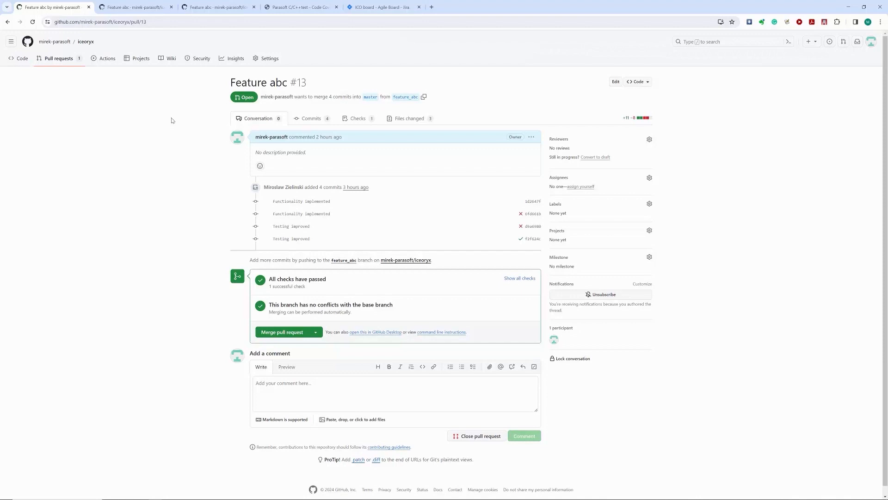
mouse_move(264, 288)
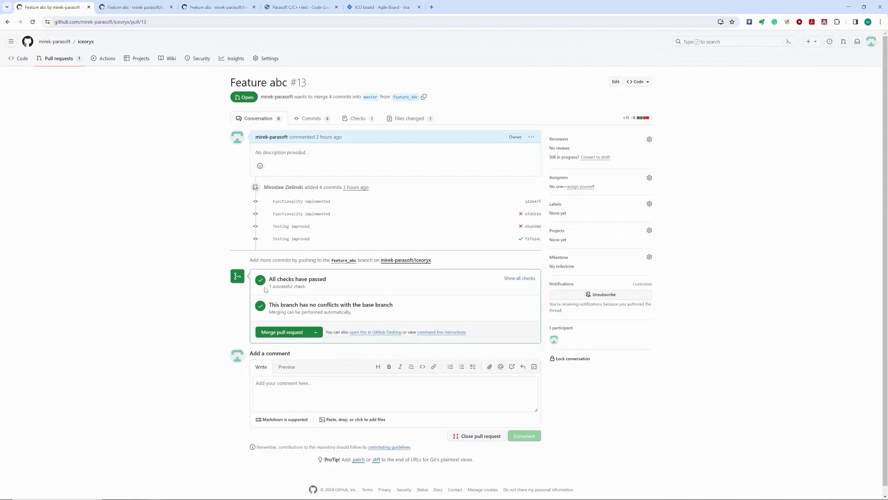
mouse_move(286, 334)
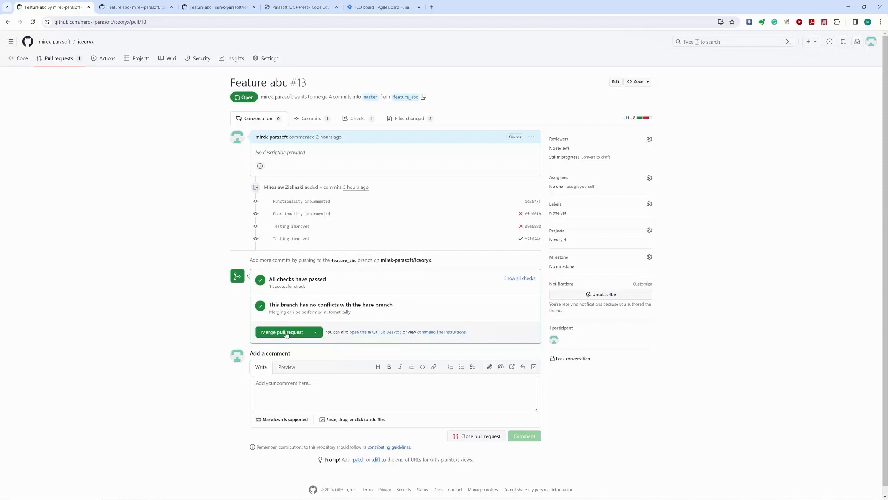
Merge pull request #13 into master and confirm the merge.
click(283, 332)
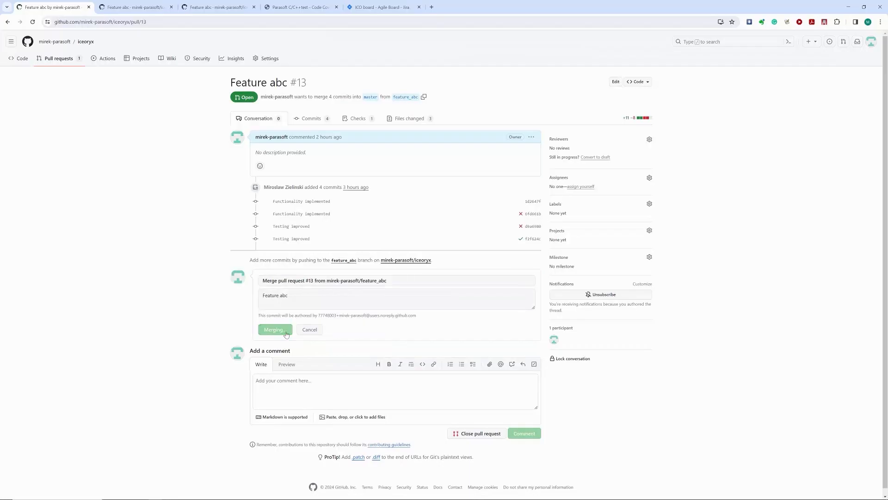
click(274, 330)
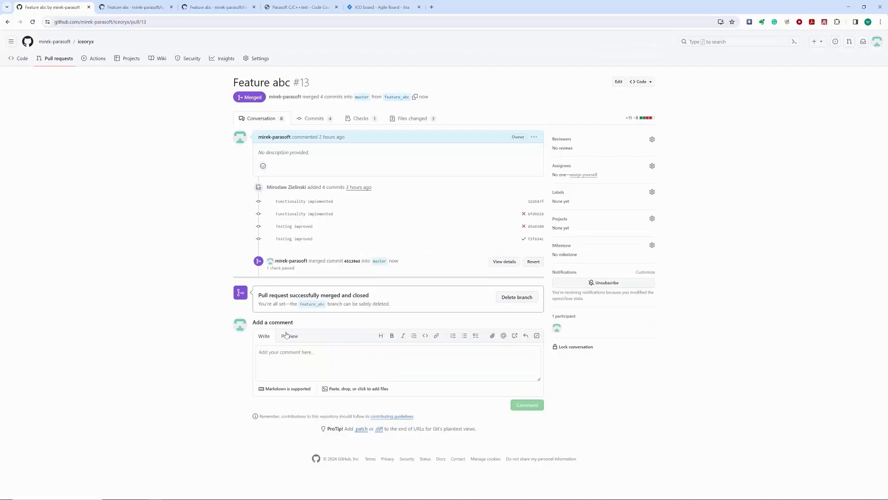
mouse_move(86, 41)
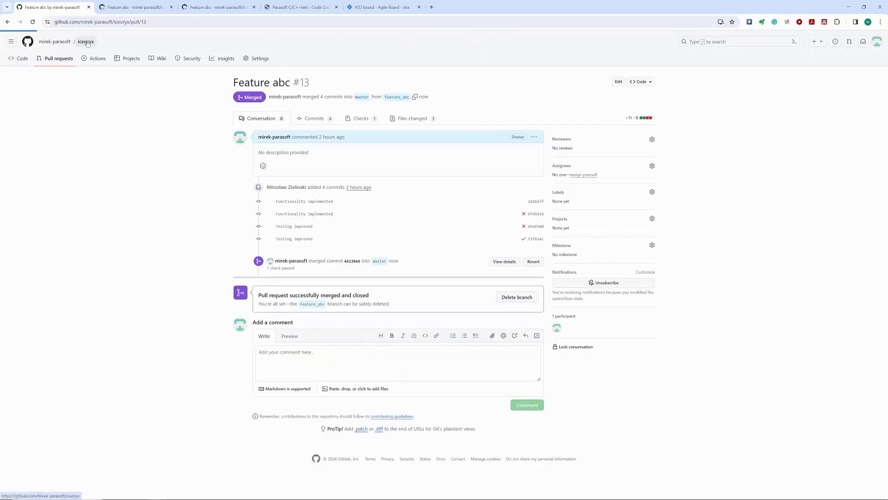
From the iceoryx repository home, view the in-progress coverage workflow run's job log.
click(85, 42)
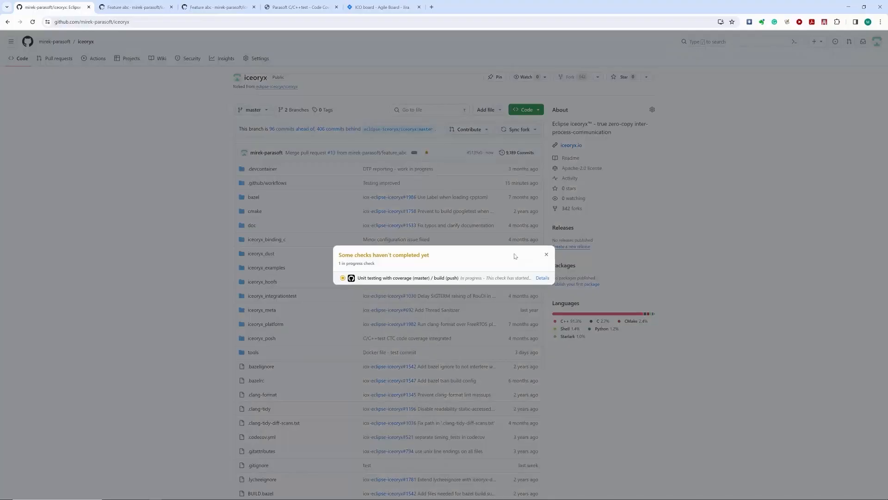
mouse_move(541, 278)
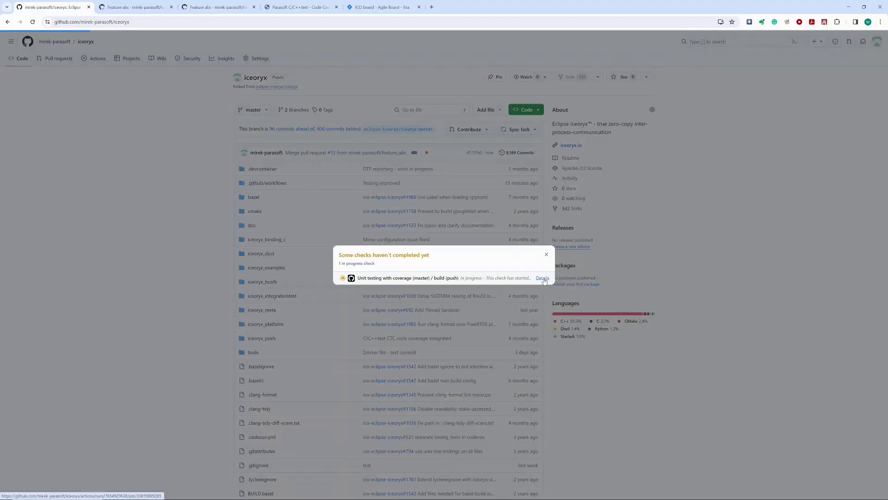
click(541, 278)
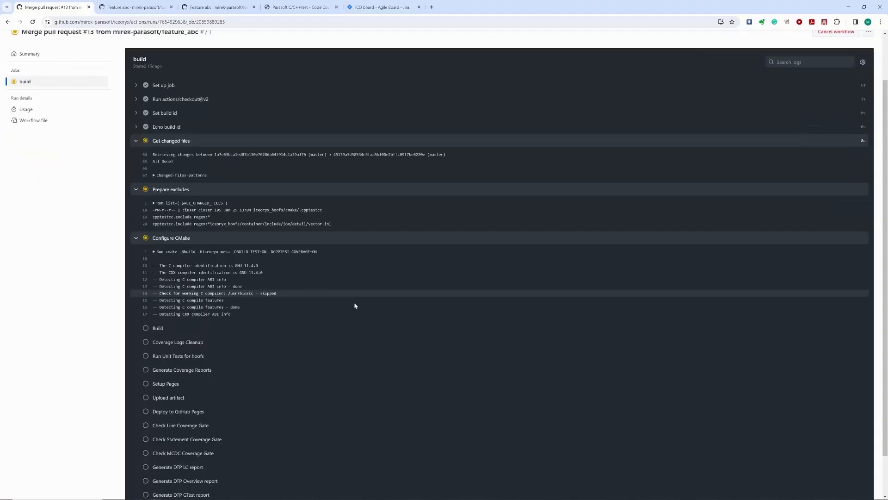
scroll(down, 3)
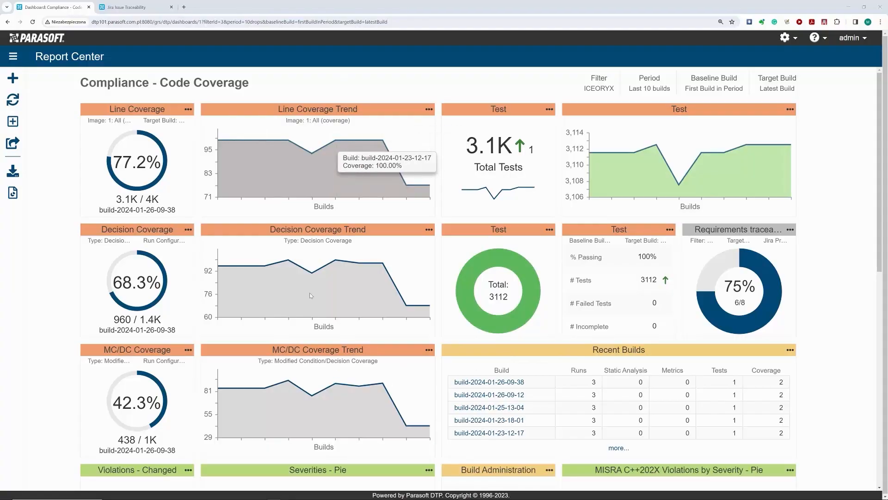
mouse_move(392, 403)
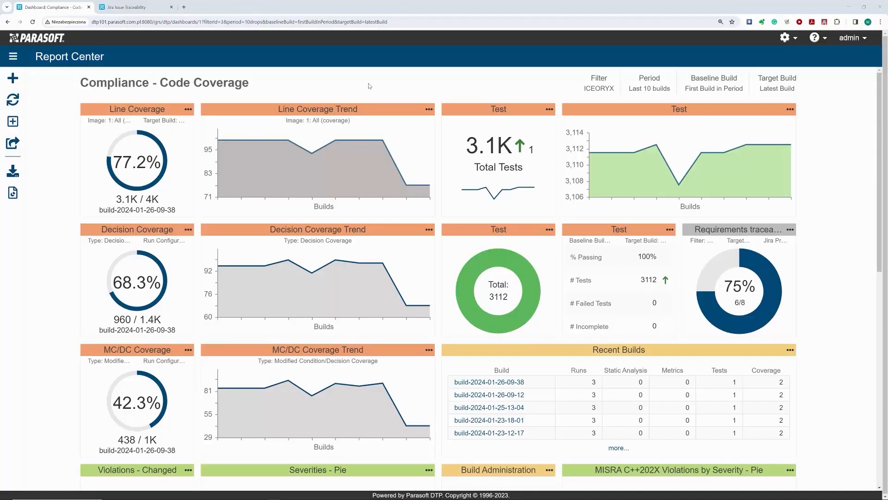
mouse_move(778, 294)
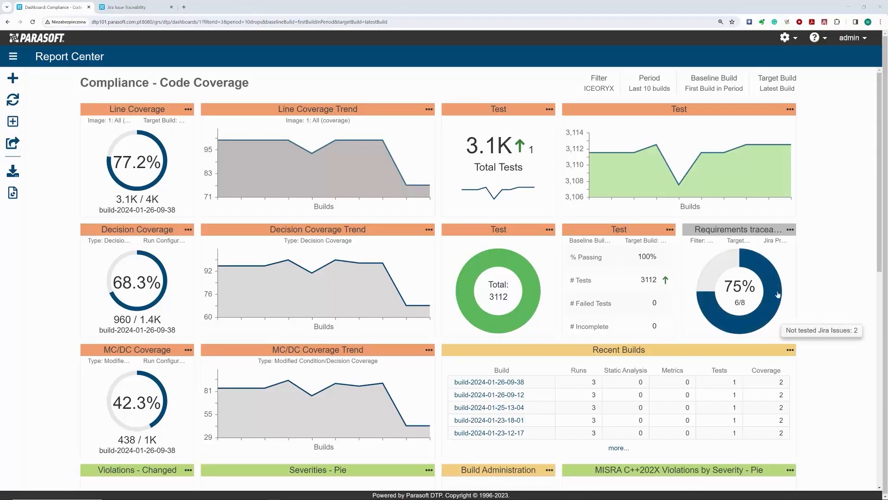
mouse_move(837, 283)
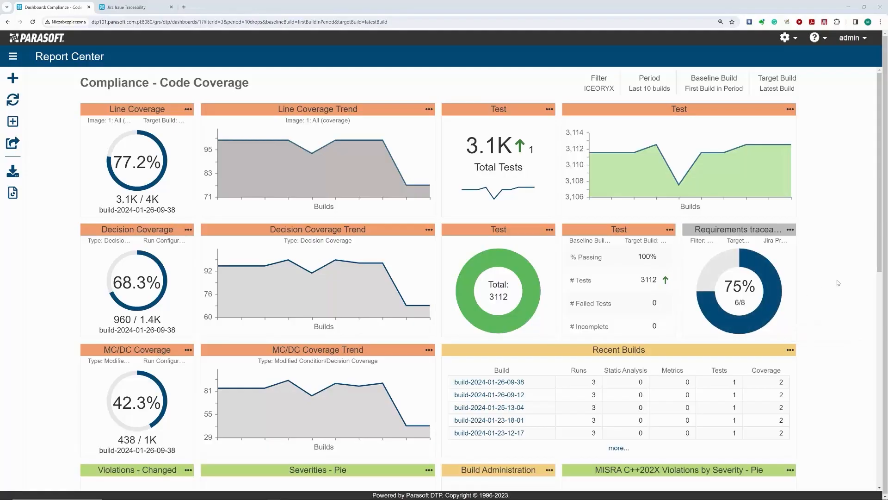
mouse_move(739, 296)
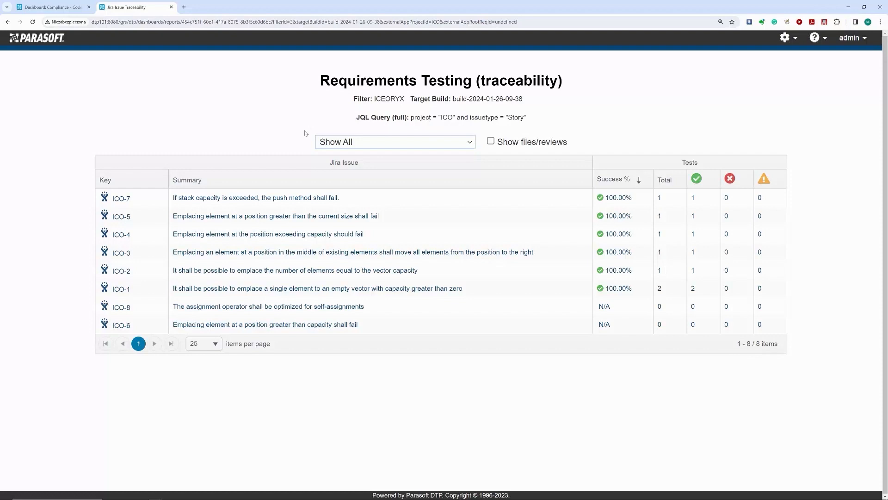
mouse_move(635, 246)
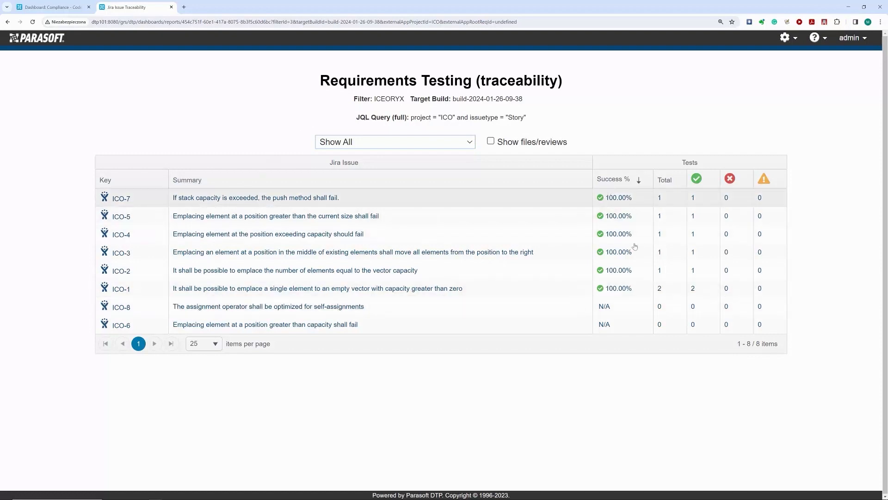
mouse_move(624, 275)
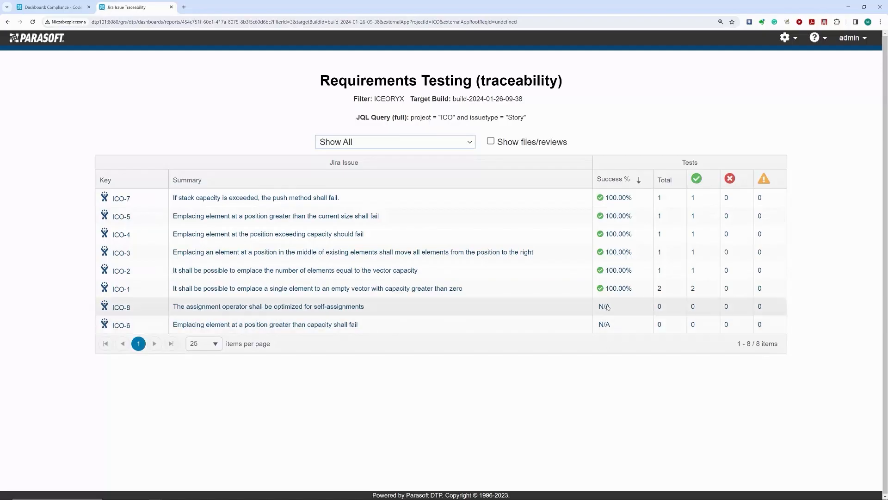
mouse_move(617, 386)
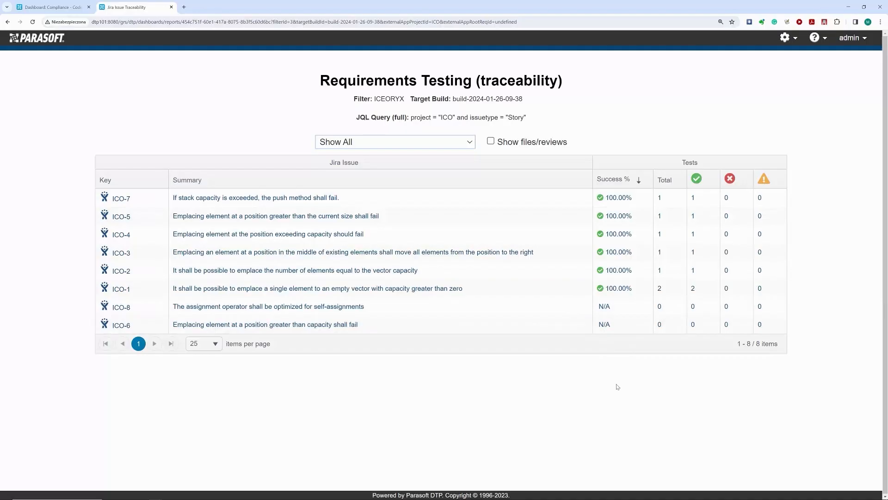
Return from the Jira traceability report to the Compliance - Code Coverage dashboard.
click(51, 7)
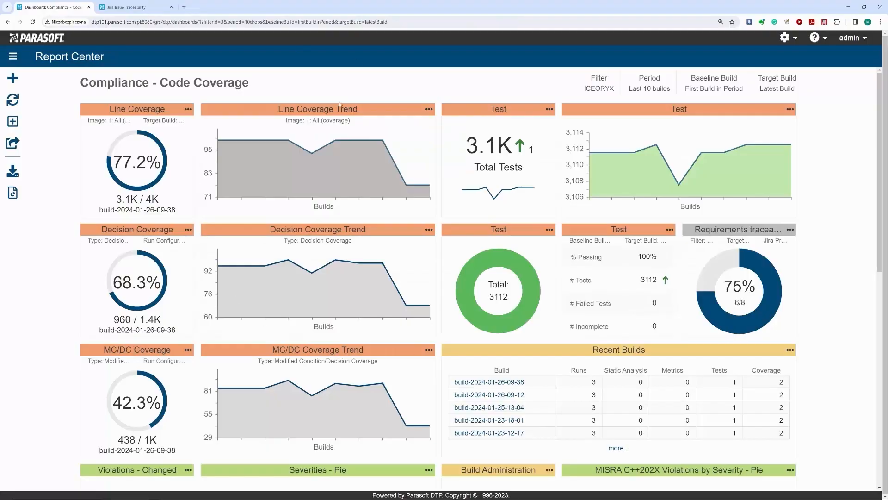
mouse_move(399, 91)
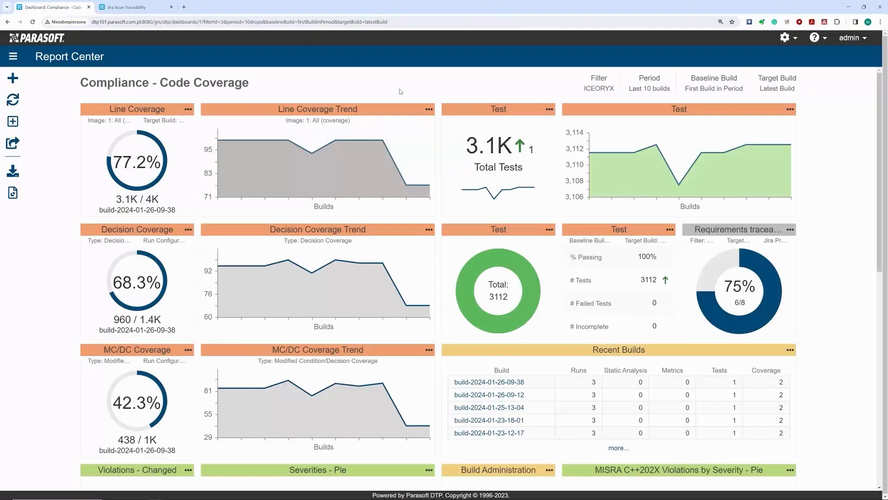